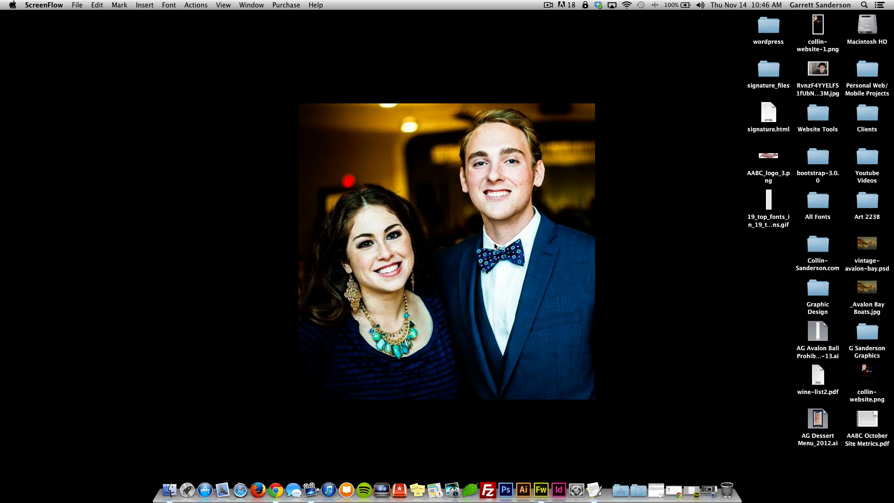
{"action": "mouse_move", "coordinate": [558, 489]}
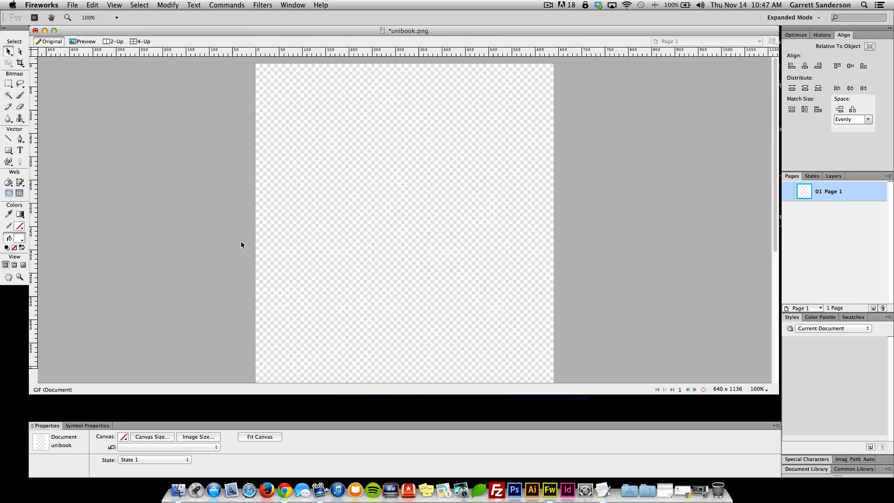
{"action": "mouse_move", "coordinate": [44, 67]}
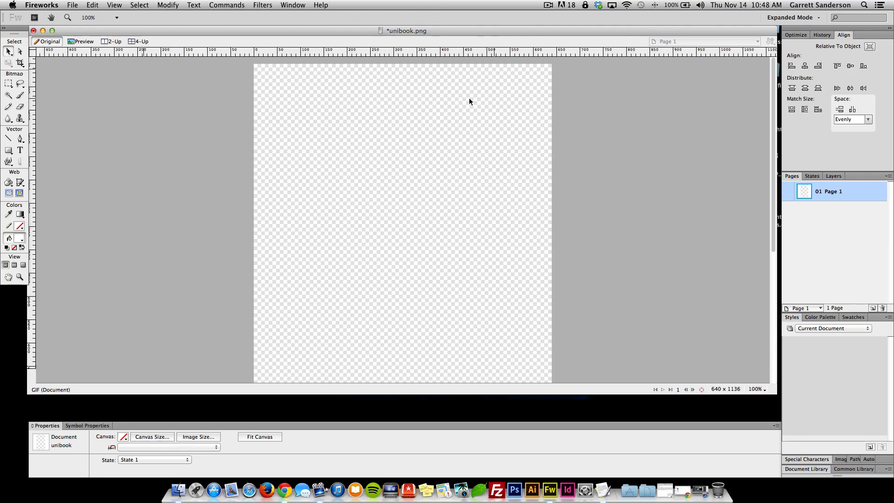
{"action": "mouse_move", "coordinate": [205, 118]}
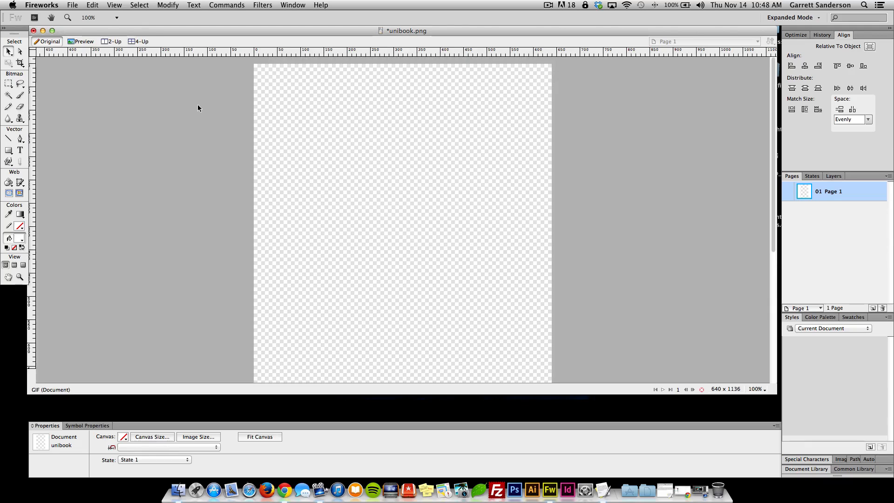
{"action": "mouse_move", "coordinate": [292, 166]}
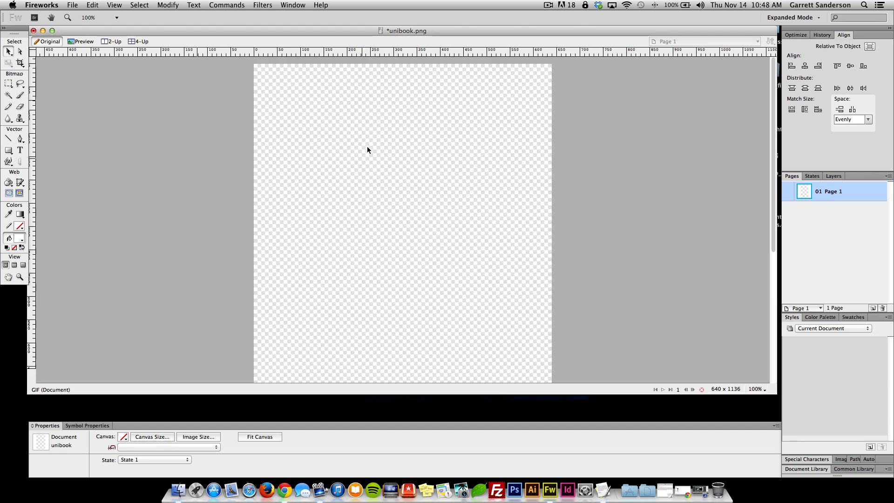
{"action": "mouse_move", "coordinate": [399, 207]}
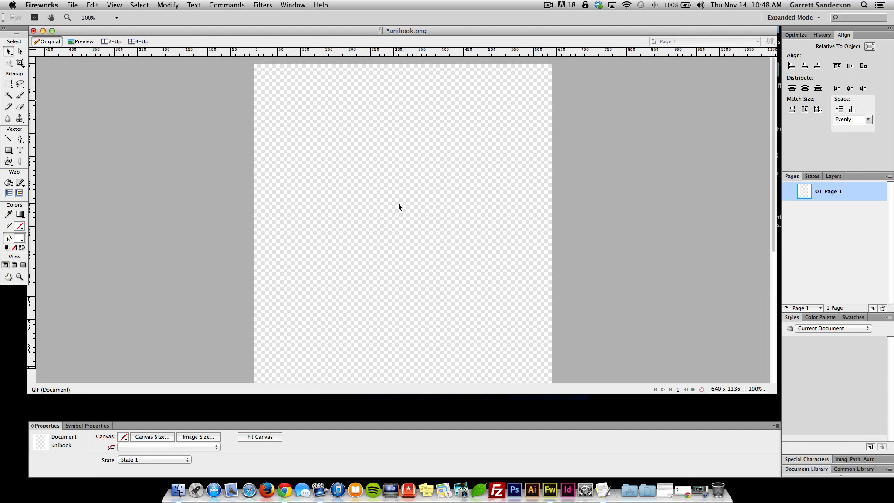
{"action": "mouse_move", "coordinate": [407, 239]}
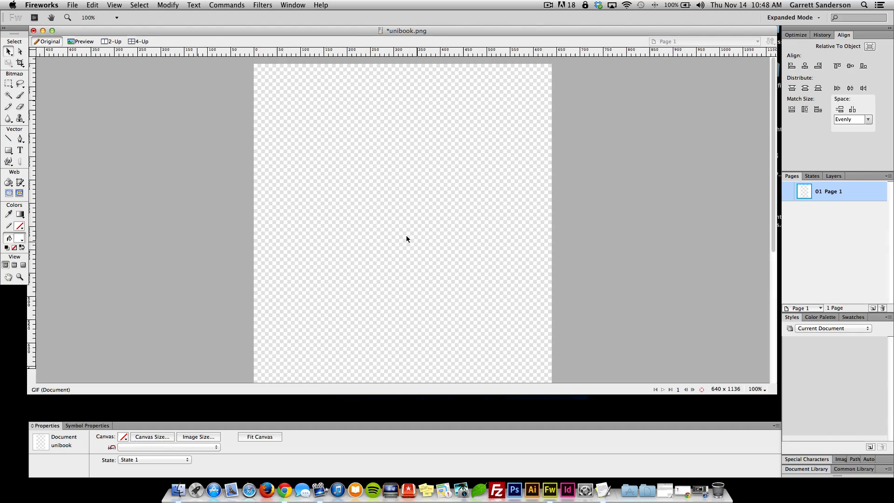
{"action": "mouse_move", "coordinate": [390, 224]}
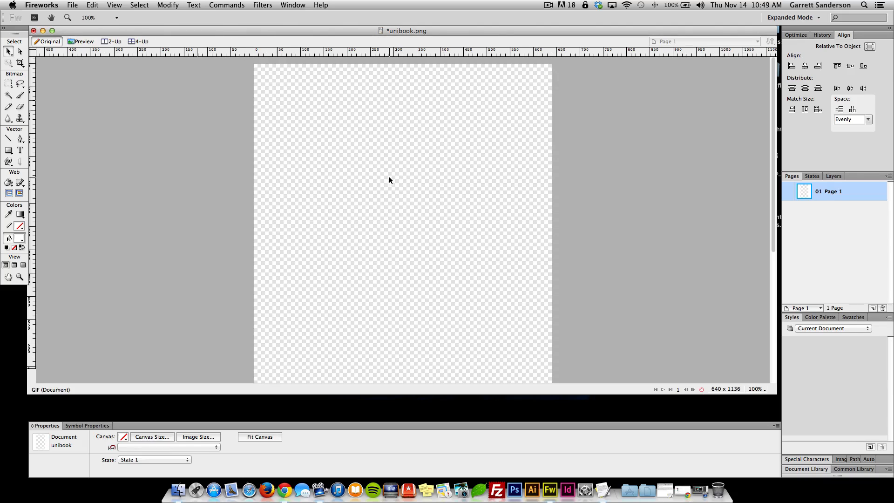
{"action": "mouse_move", "coordinate": [387, 178]}
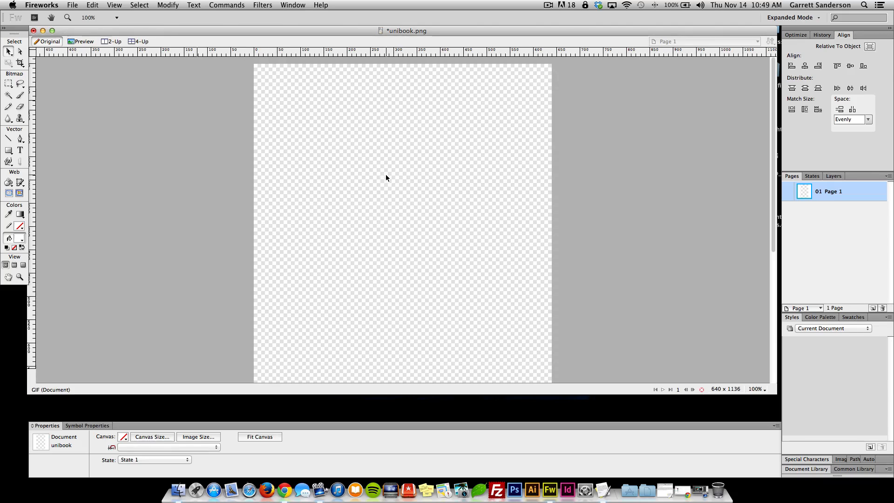
{"action": "mouse_move", "coordinate": [396, 178]}
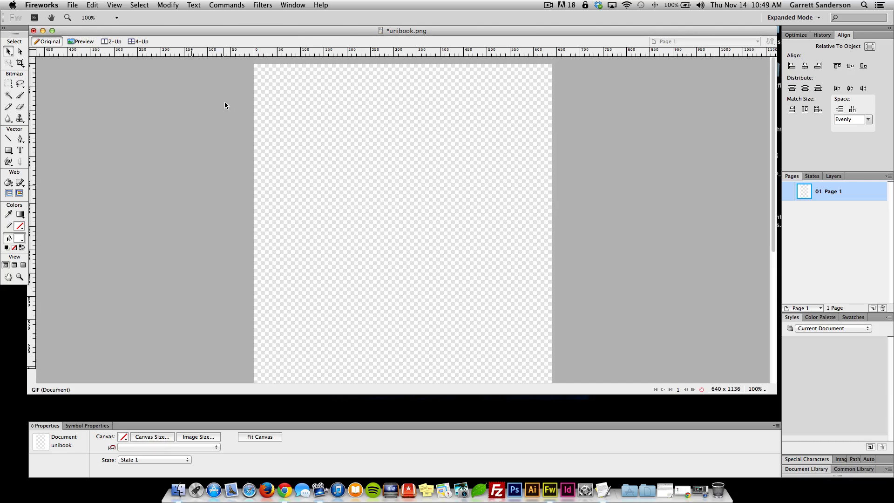
{"action": "mouse_move", "coordinate": [243, 101]}
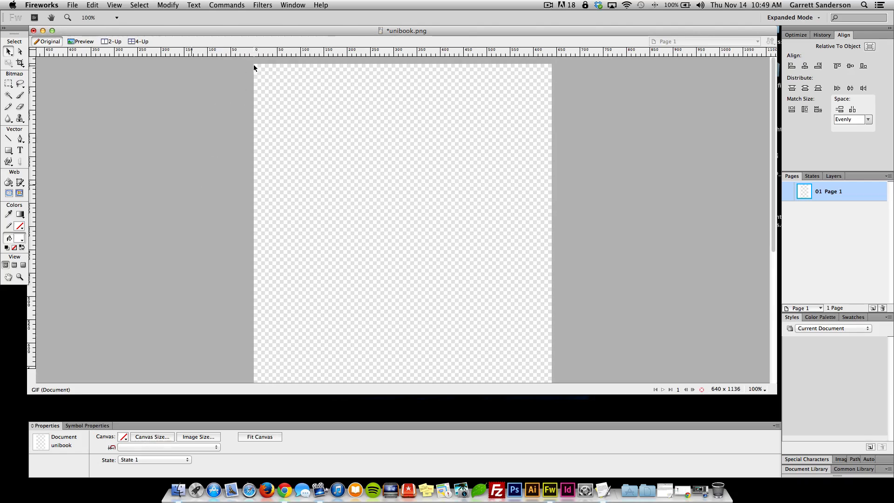
{"action": "mouse_move", "coordinate": [232, 67]}
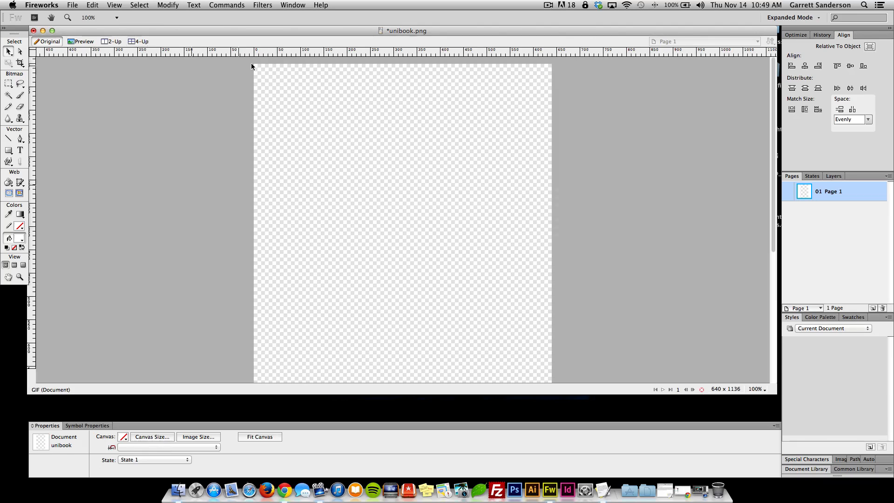
{"action": "mouse_move", "coordinate": [179, 69]}
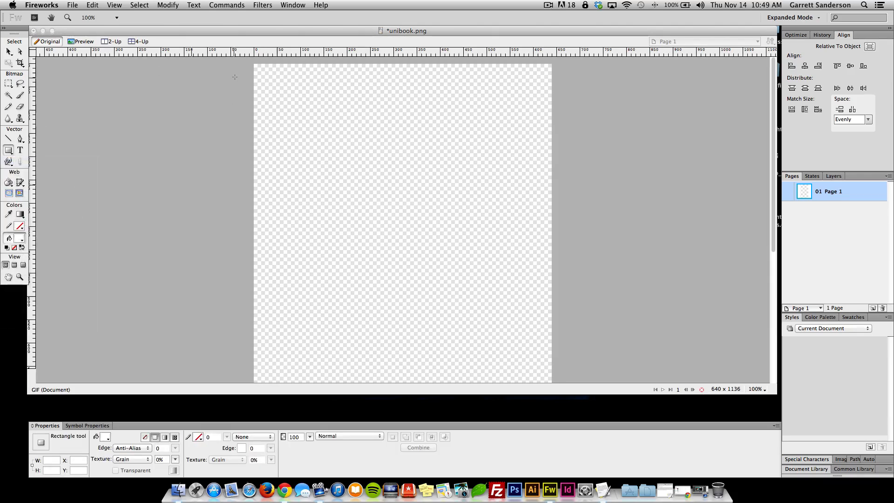
Drag a black-filled rectangle over the entire 640x1136 unibook canvas.
{"action": "left_click_drag", "start_coordinate": [247, 64], "coordinate": [352, 211]}
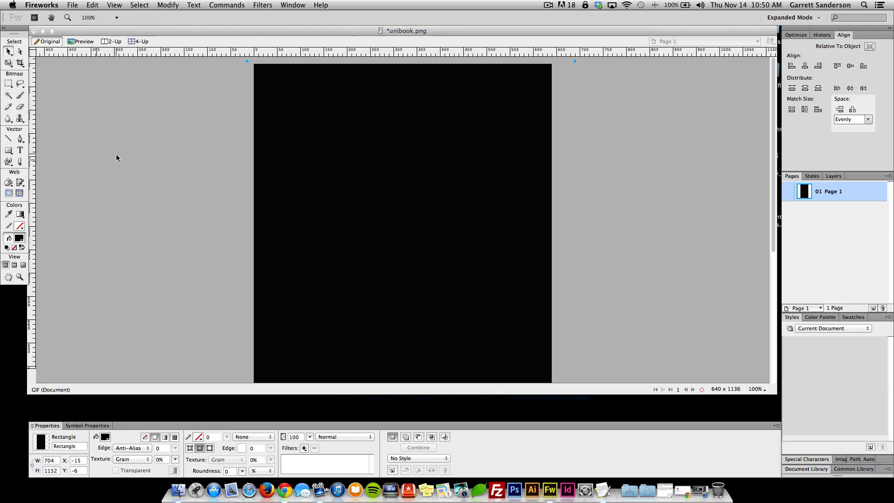
{"action": "mouse_move", "coordinate": [185, 172]}
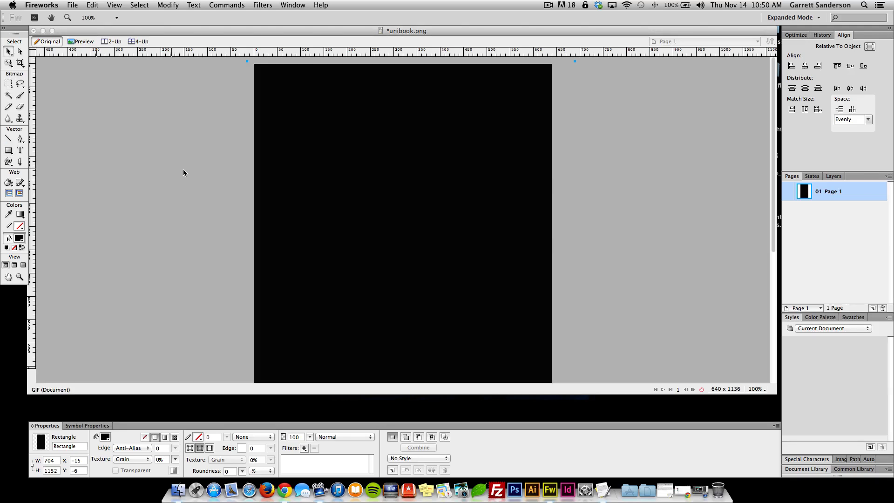
{"action": "mouse_move", "coordinate": [349, 332]}
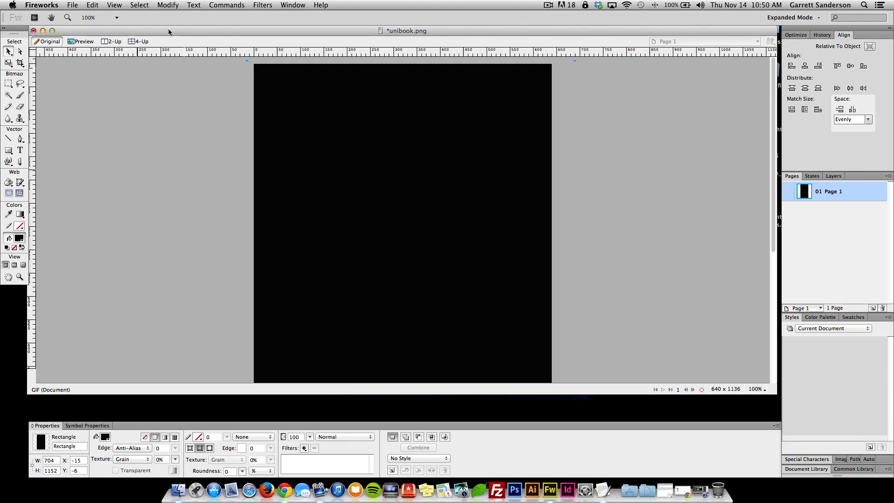
{"action": "mouse_move", "coordinate": [549, 488]}
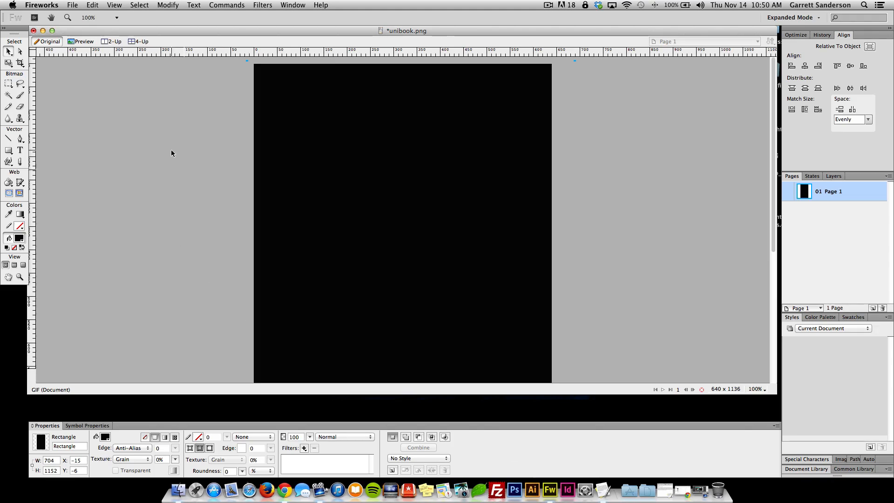
{"action": "mouse_move", "coordinate": [182, 214]}
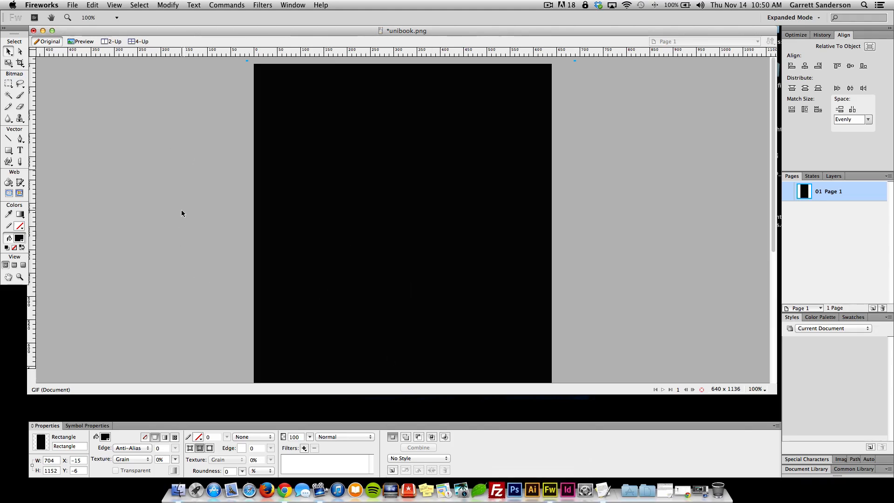
{"action": "mouse_move", "coordinate": [195, 106]}
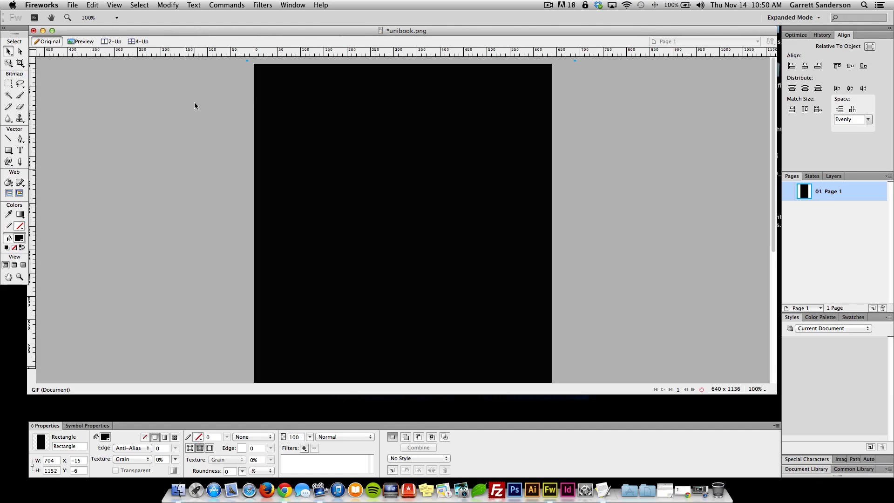
{"action": "mouse_move", "coordinate": [387, 95]}
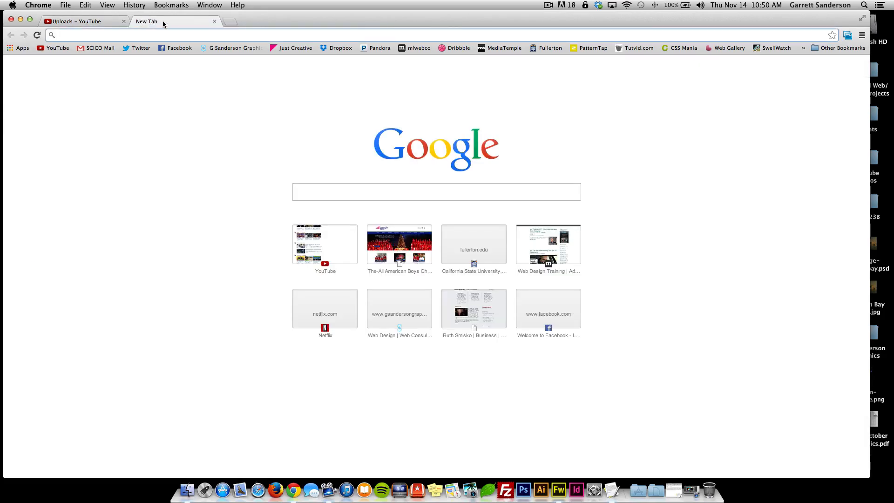
{"action": "mouse_move", "coordinate": [192, 30]}
{"action": "type", "text": "patterntap.com"}
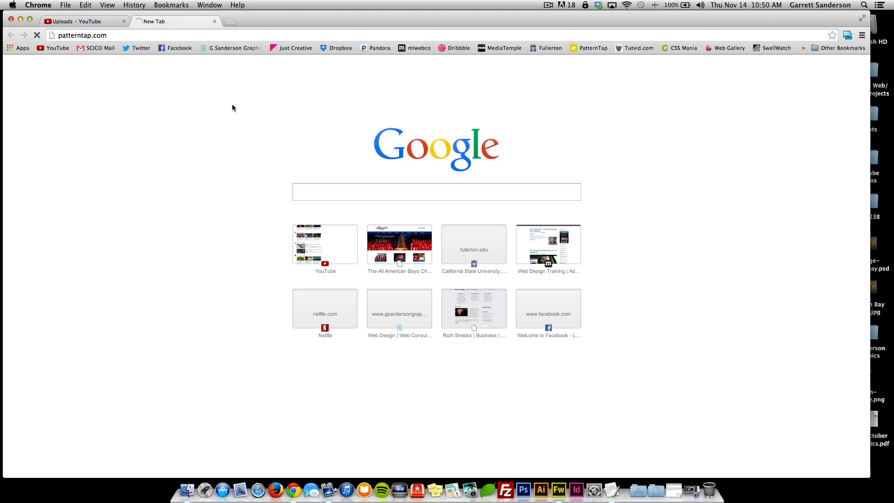
Scroll the Pattern Tap thumbnail grid and open the Homepage from Crew pattern.
{"action": "left_click", "coordinate": [593, 48]}
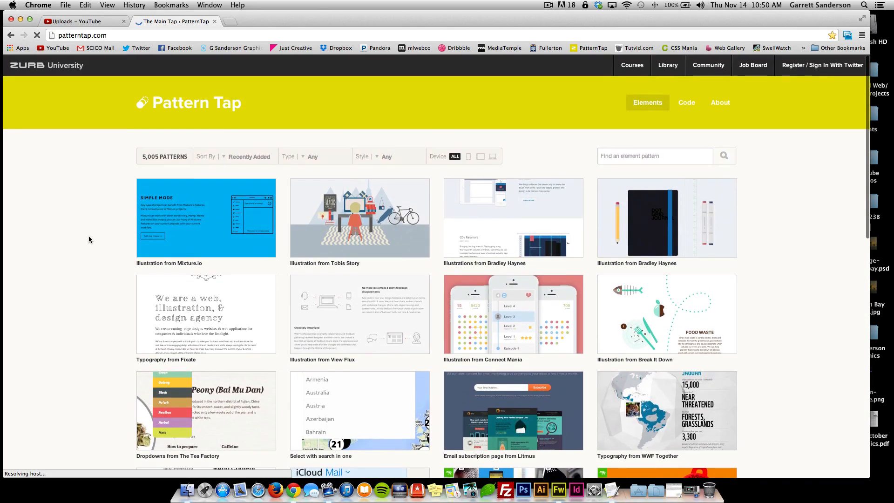
{"action": "scroll", "scroll_direction": "down", "scroll_amount": 3}
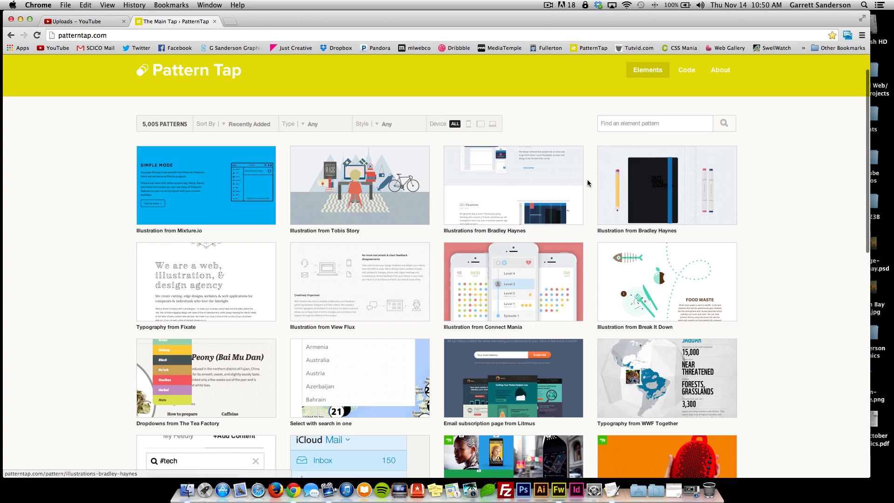
{"action": "scroll", "scroll_direction": "down", "scroll_amount": 3}
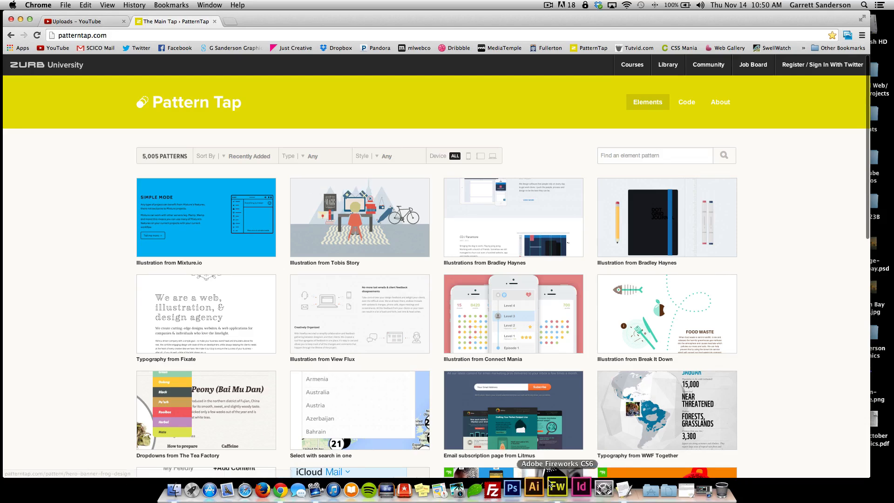
{"action": "scroll", "scroll_direction": "down", "scroll_amount": 3}
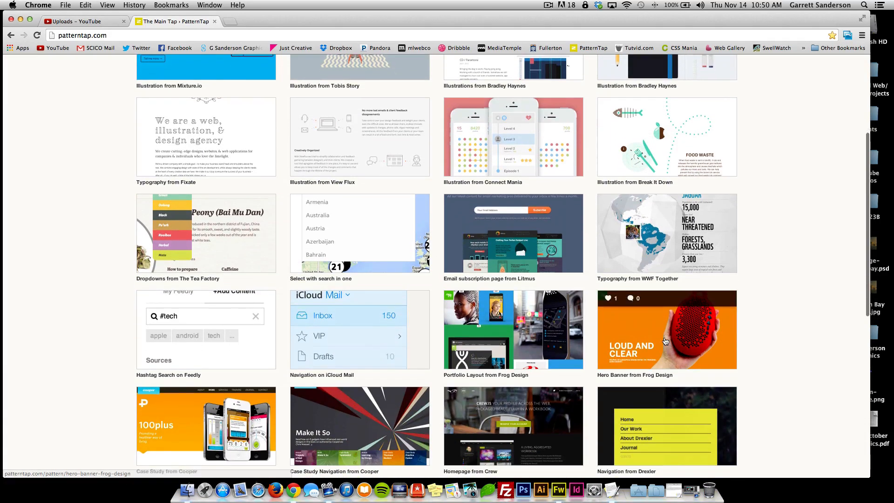
{"action": "scroll", "scroll_direction": "down", "scroll_amount": 3}
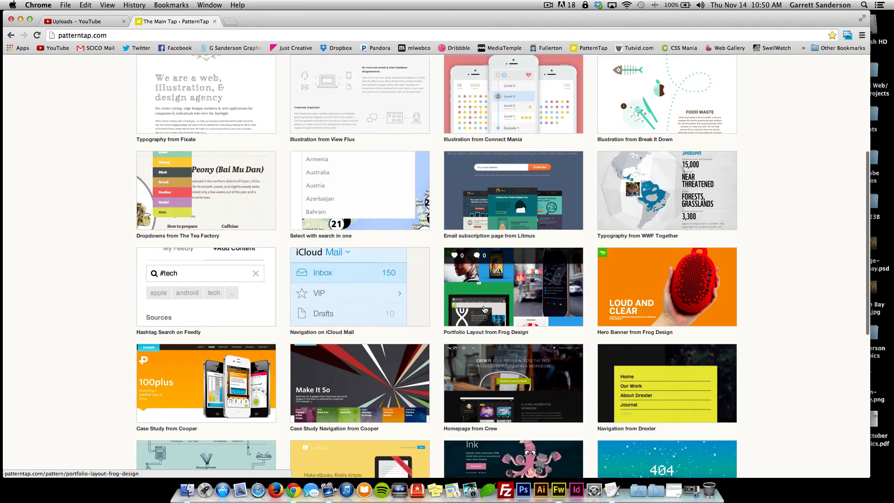
{"action": "scroll", "scroll_direction": "down", "scroll_amount": 3}
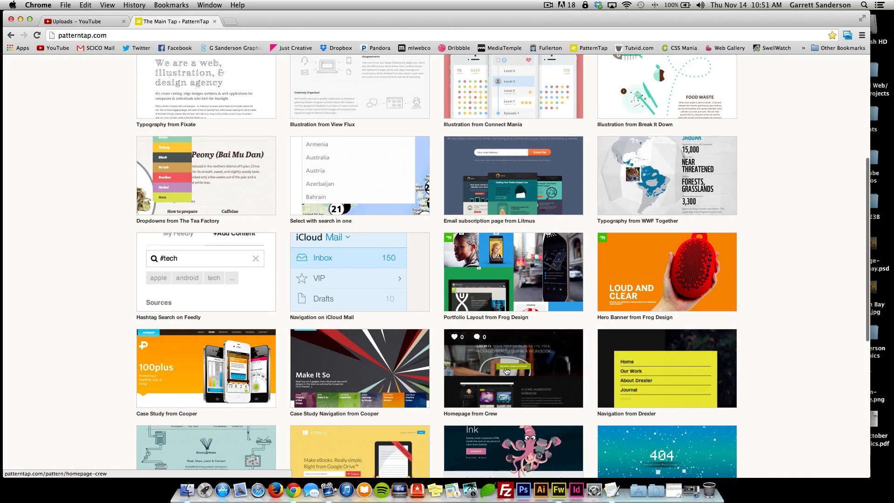
{"action": "scroll", "scroll_direction": "down", "scroll_amount": 3}
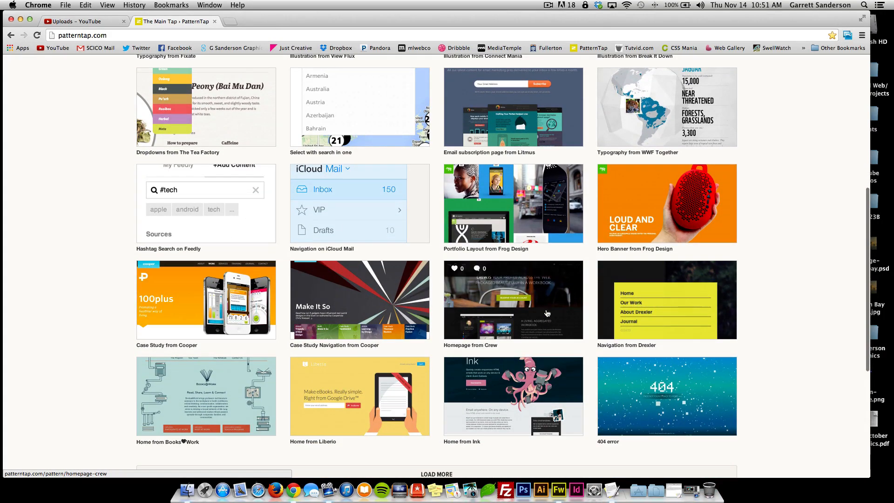
{"action": "left_click", "coordinate": [513, 300]}
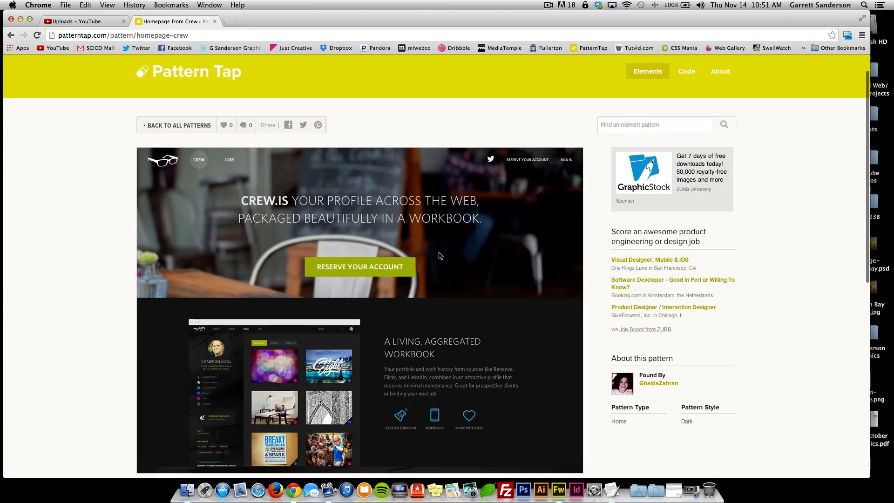
Return to the pattern gallery and open the Case Study Navigation from Cooper pattern.
{"action": "scroll", "scroll_direction": "down", "scroll_amount": 3}
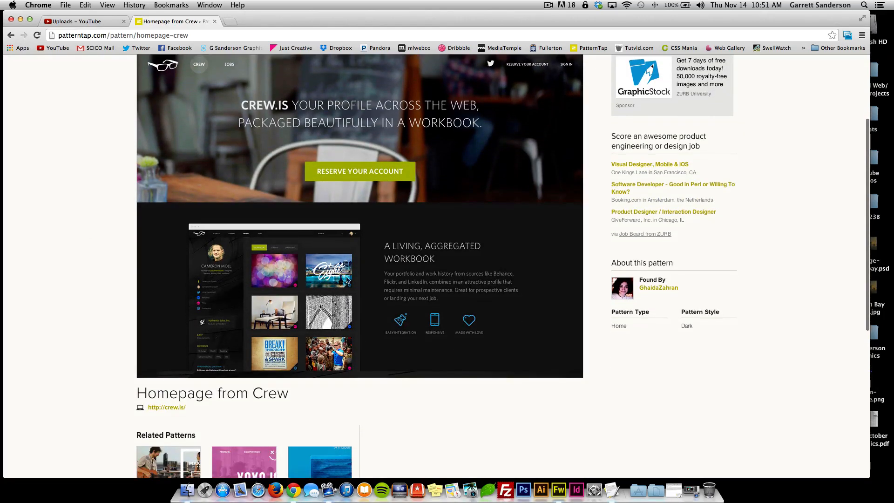
{"action": "left_click", "coordinate": [10, 35]}
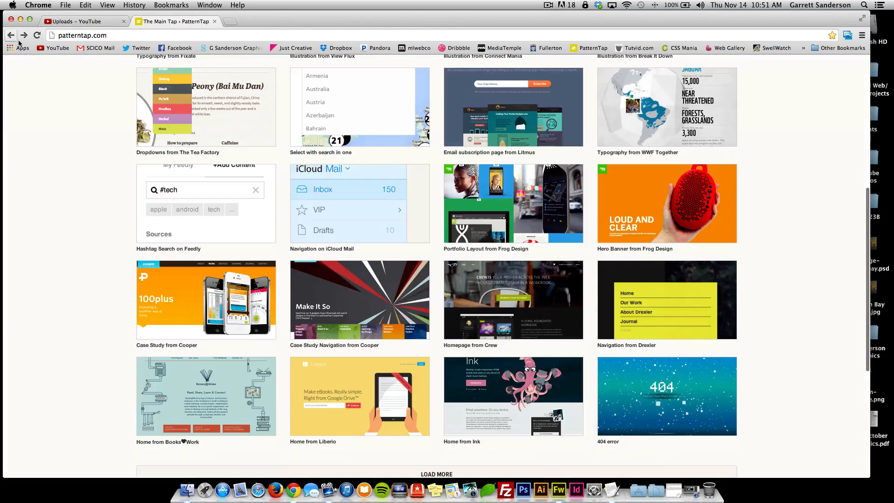
{"action": "left_click", "coordinate": [359, 301]}
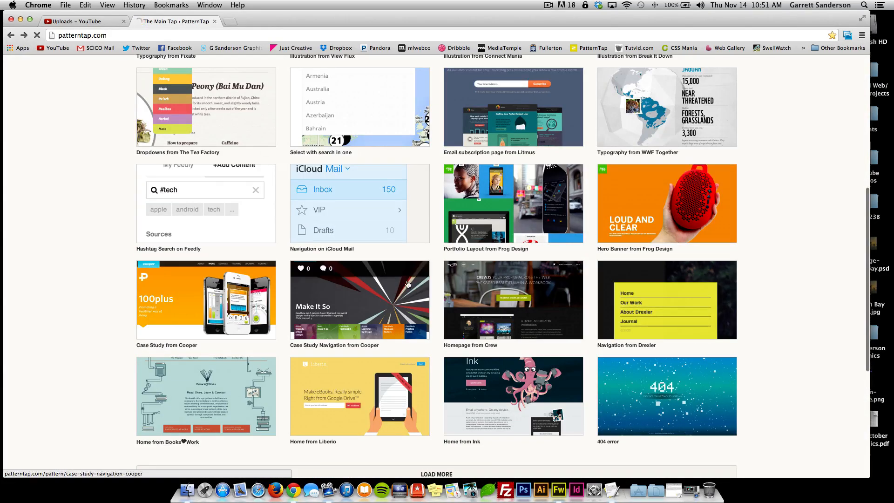
{"action": "left_click", "coordinate": [665, 204]}
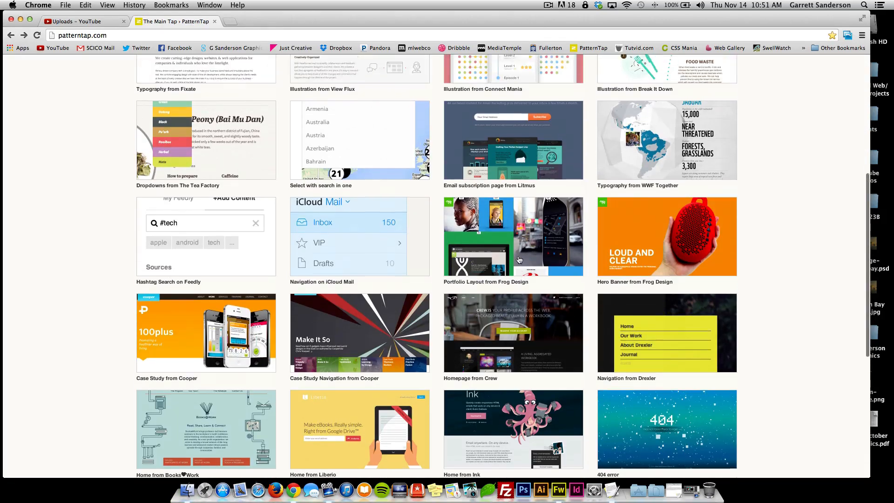
Scroll the gallery and open the Case Study from Cooper pattern.
{"action": "scroll", "scroll_direction": "down", "scroll_amount": 3}
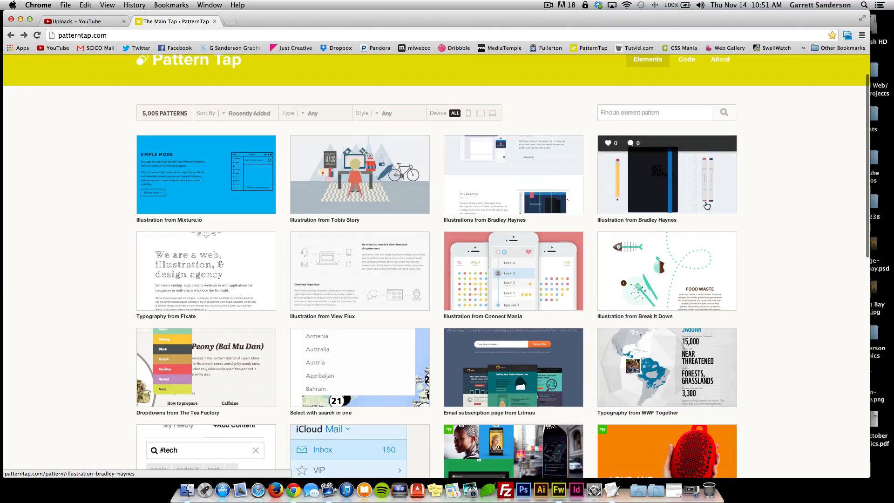
{"action": "scroll", "scroll_direction": "down", "scroll_amount": 3}
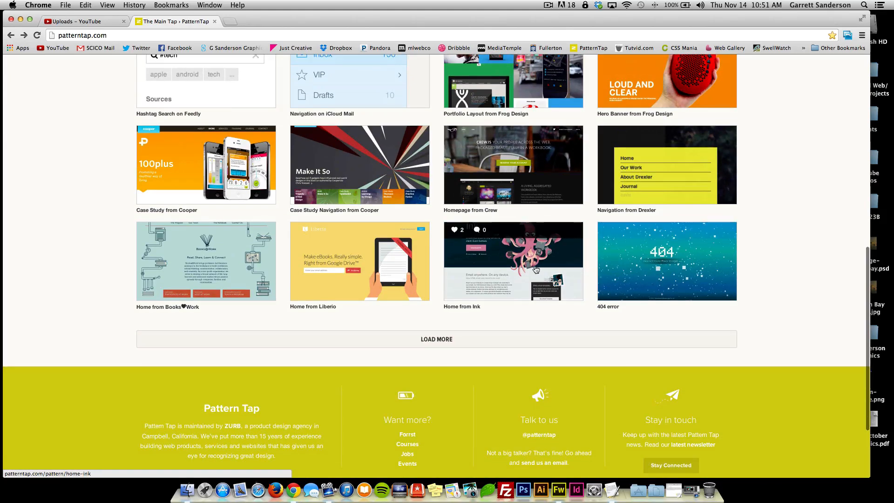
{"action": "mouse_move", "coordinate": [330, 277]}
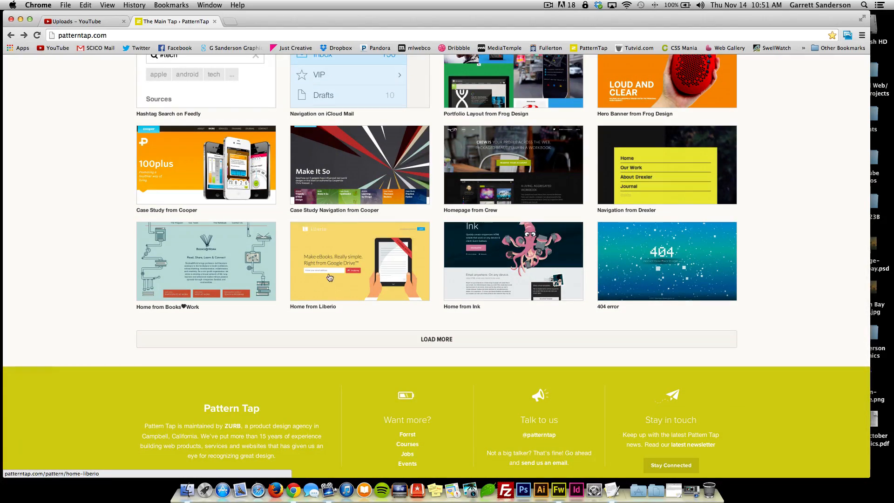
{"action": "mouse_move", "coordinate": [204, 270]}
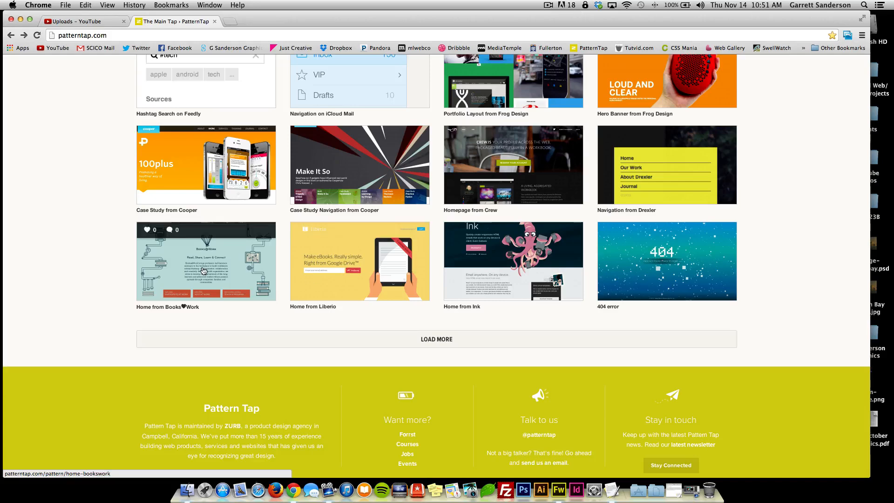
{"action": "scroll", "scroll_direction": "up", "scroll_amount": 3}
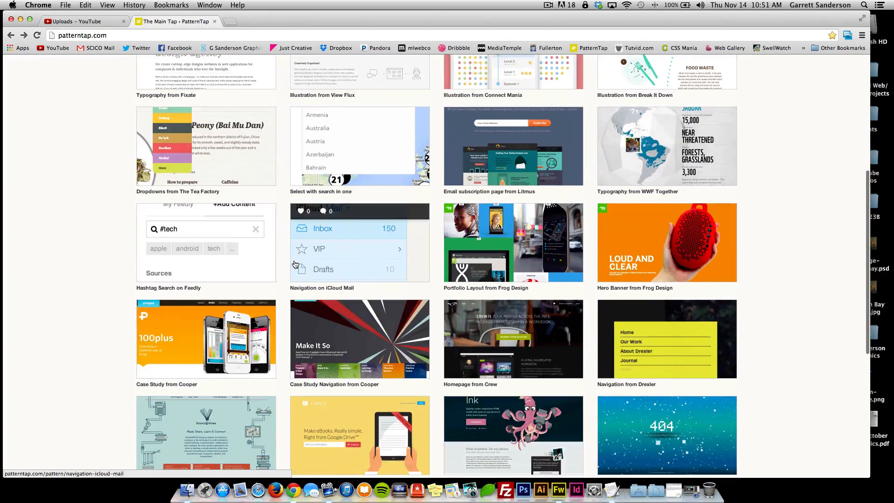
{"action": "left_click", "coordinate": [206, 338]}
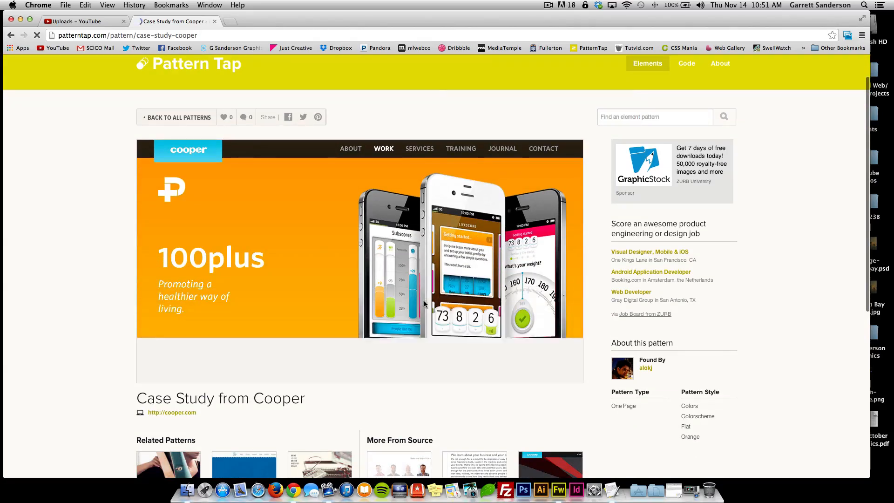
Scroll to the bottom of the gallery and load more patterns.
{"action": "scroll", "scroll_direction": "down", "scroll_amount": 3}
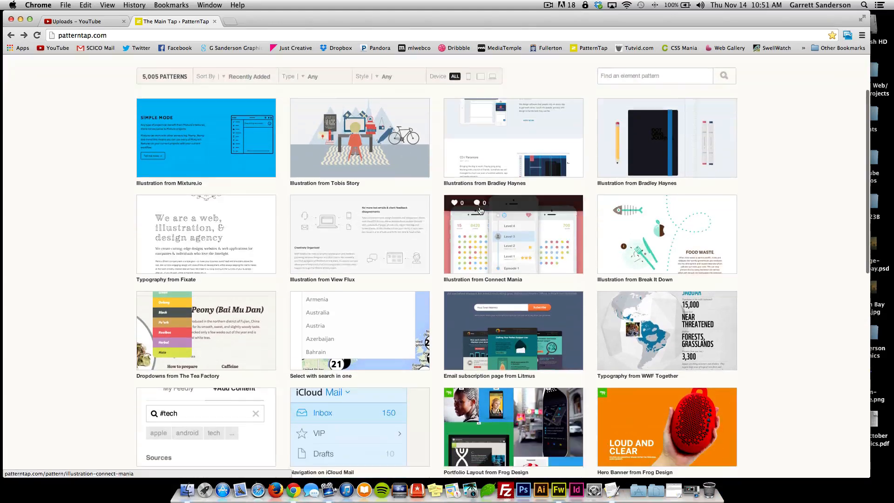
{"action": "scroll", "scroll_direction": "down", "scroll_amount": 3}
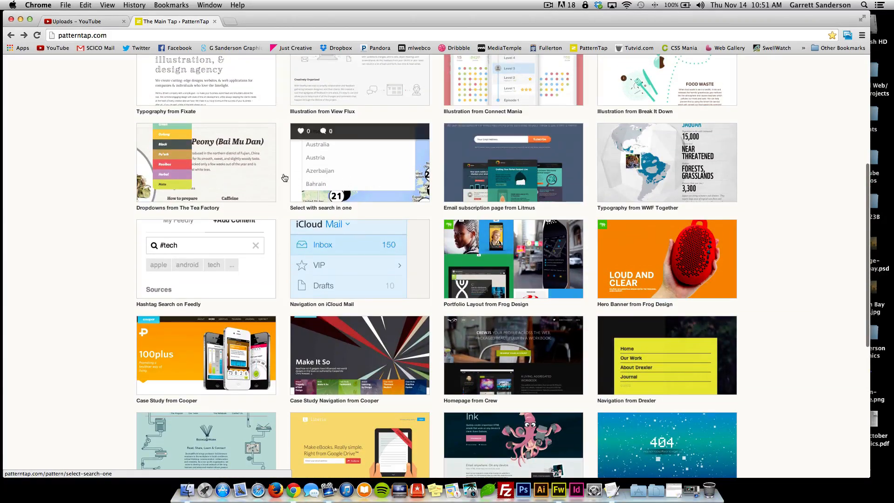
{"action": "scroll", "scroll_direction": "down", "scroll_amount": 3}
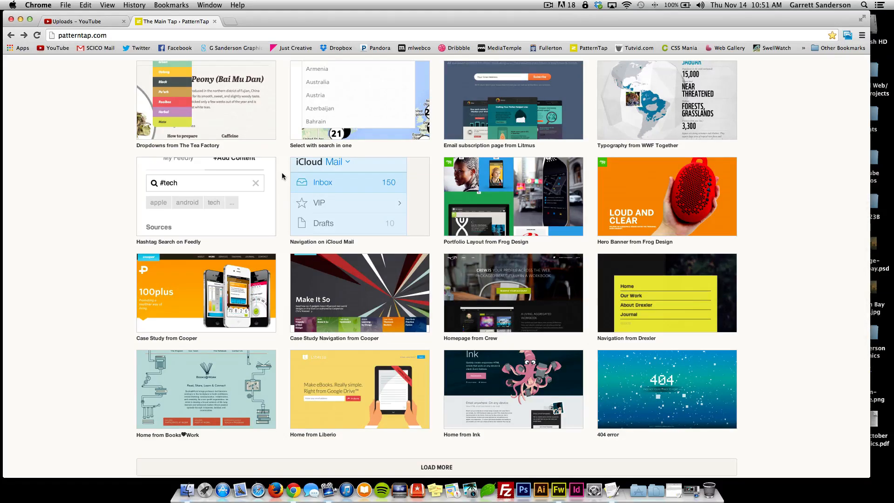
{"action": "scroll", "scroll_direction": "down", "scroll_amount": 3}
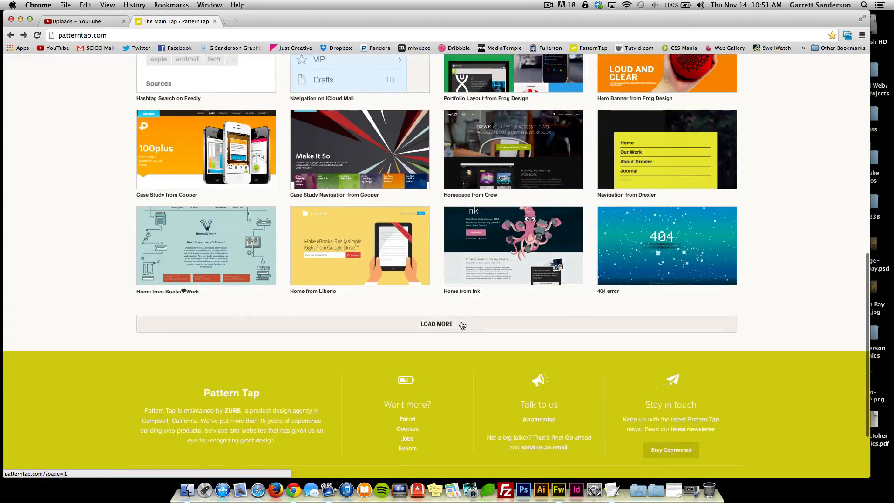
{"action": "left_click", "coordinate": [437, 324]}
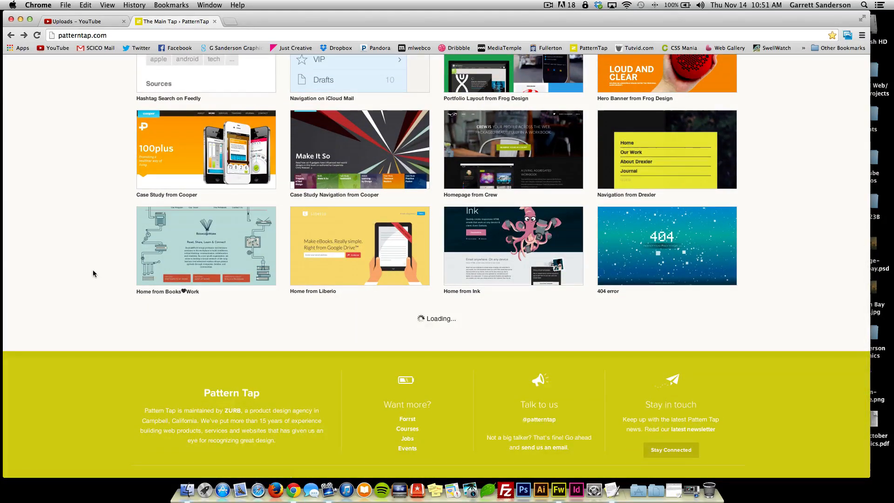
Scroll through the newly loaded pages of pattern thumbnails.
{"action": "scroll", "scroll_direction": "down", "scroll_amount": 3}
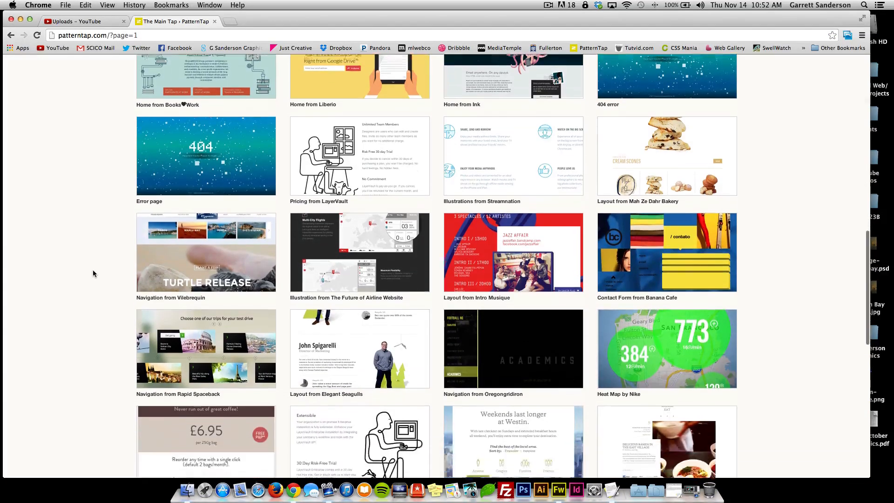
{"action": "scroll", "scroll_direction": "down", "scroll_amount": 3}
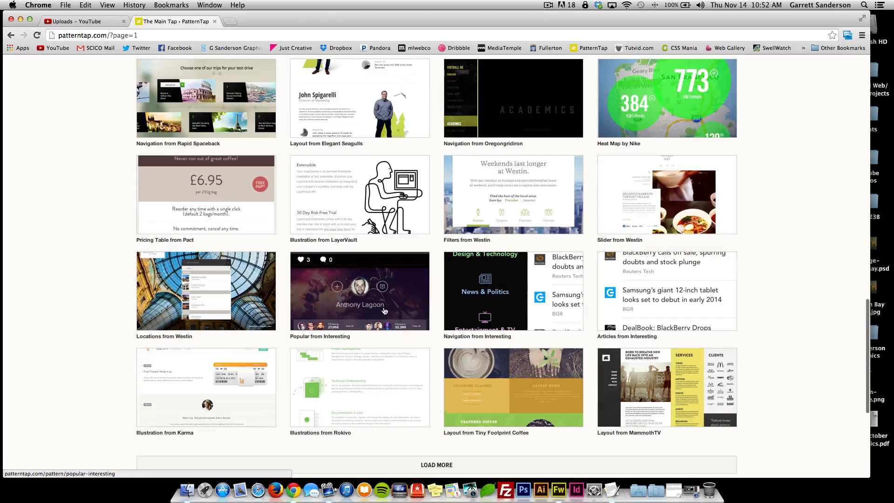
{"action": "scroll", "scroll_direction": "down", "scroll_amount": 3}
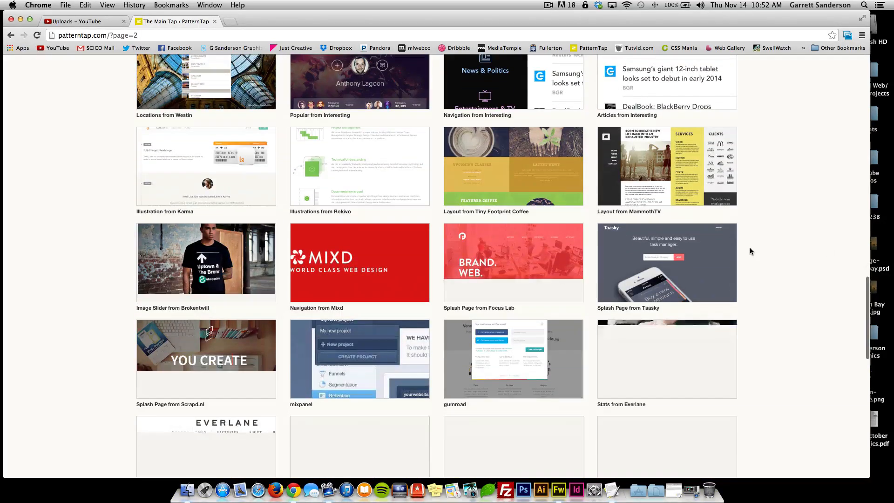
{"action": "scroll", "scroll_direction": "down", "scroll_amount": 3}
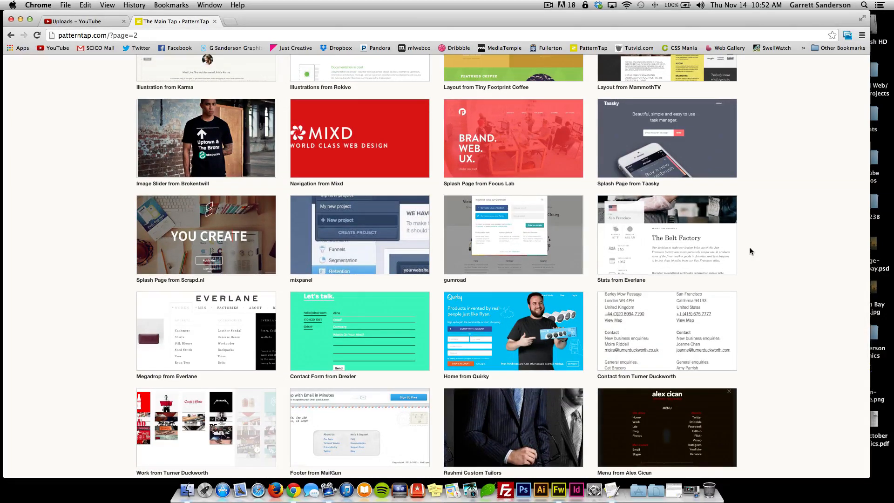
{"action": "scroll", "scroll_direction": "down", "scroll_amount": 3}
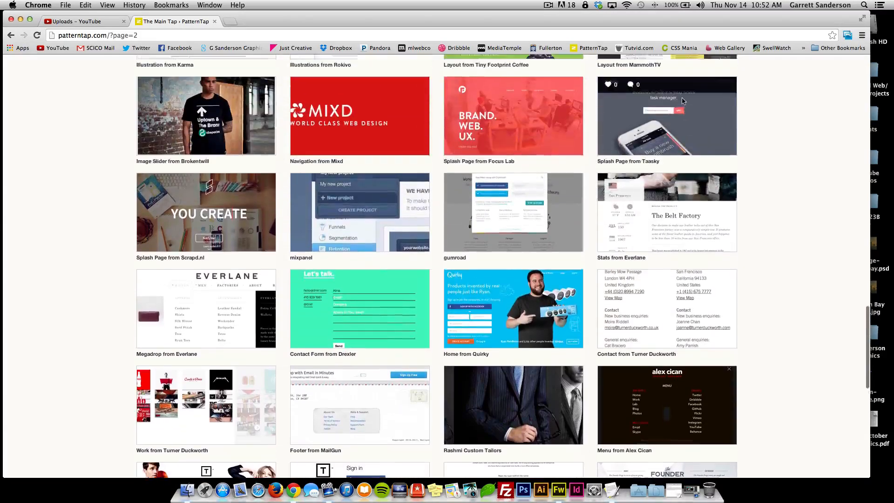
{"action": "scroll", "scroll_direction": "down", "scroll_amount": 3}
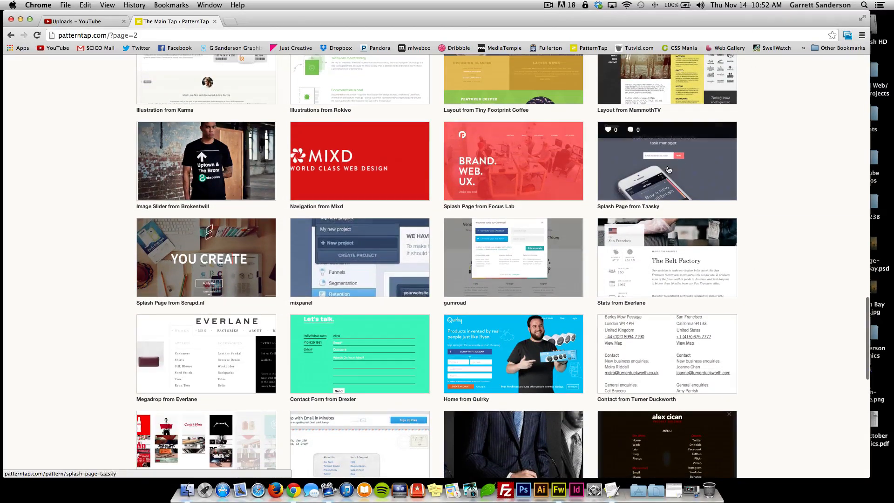
{"action": "scroll", "scroll_direction": "down", "scroll_amount": 3}
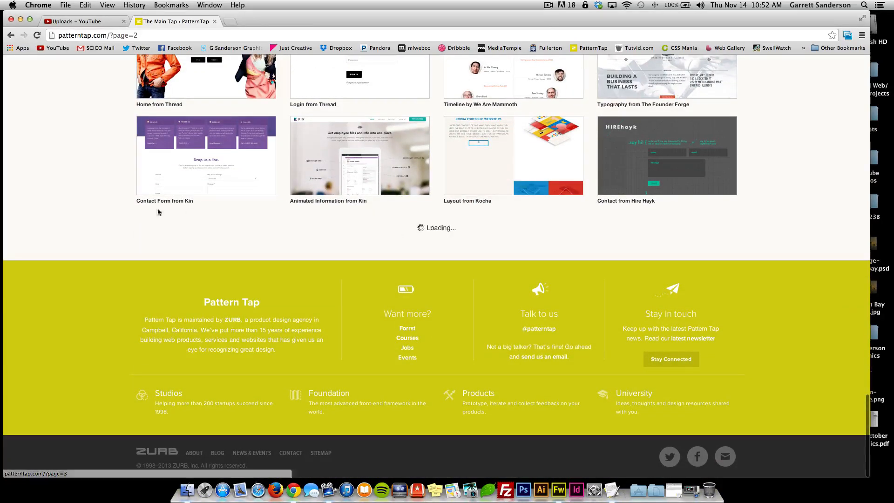
{"action": "scroll", "scroll_direction": "down", "scroll_amount": 3}
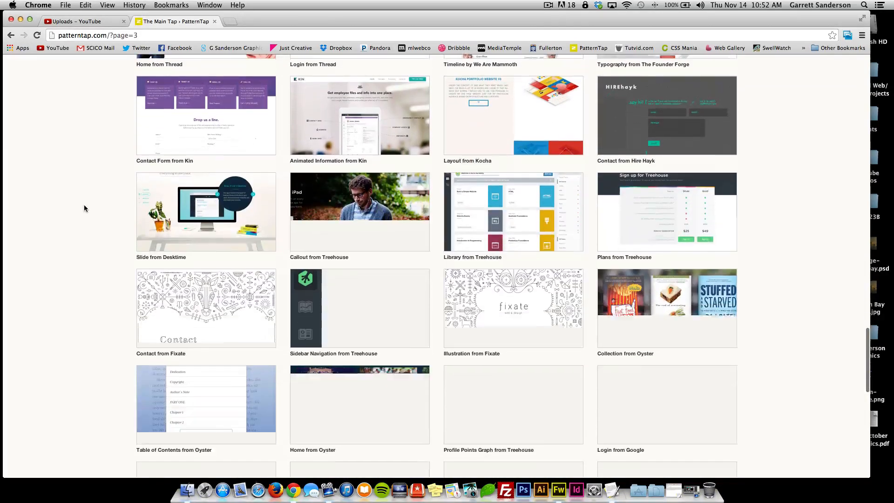
{"action": "scroll", "scroll_direction": "down", "scroll_amount": 3}
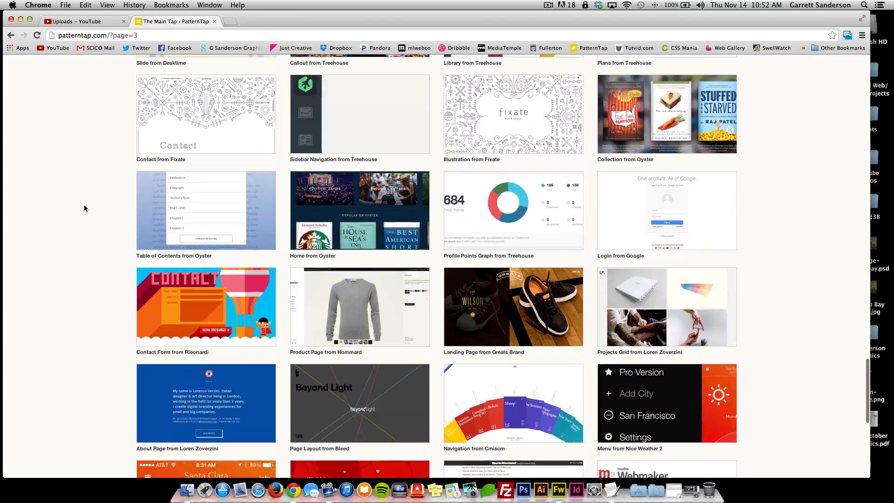
{"action": "scroll", "scroll_direction": "down", "scroll_amount": 3}
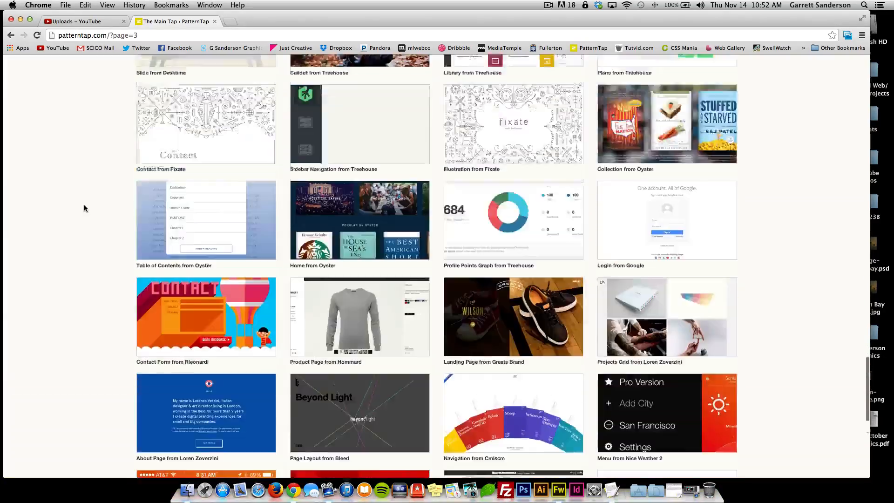
{"action": "scroll", "scroll_direction": "down", "scroll_amount": 3}
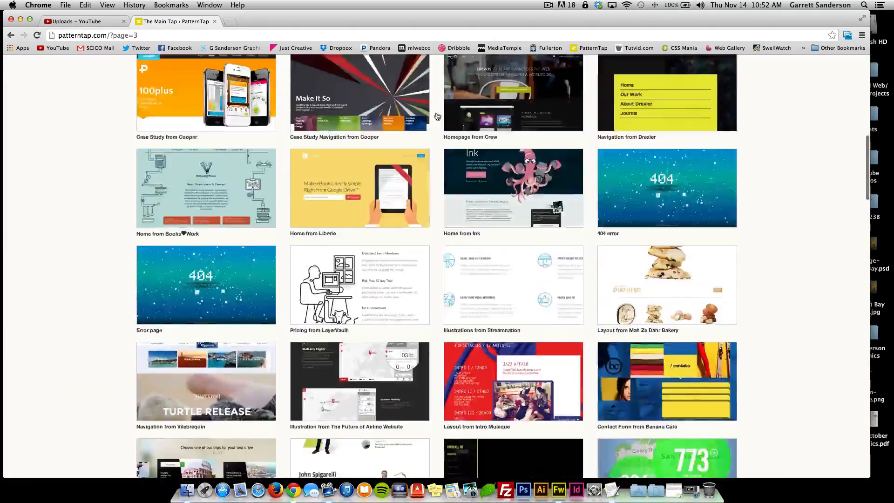
{"action": "scroll", "scroll_direction": "up", "scroll_amount": 3}
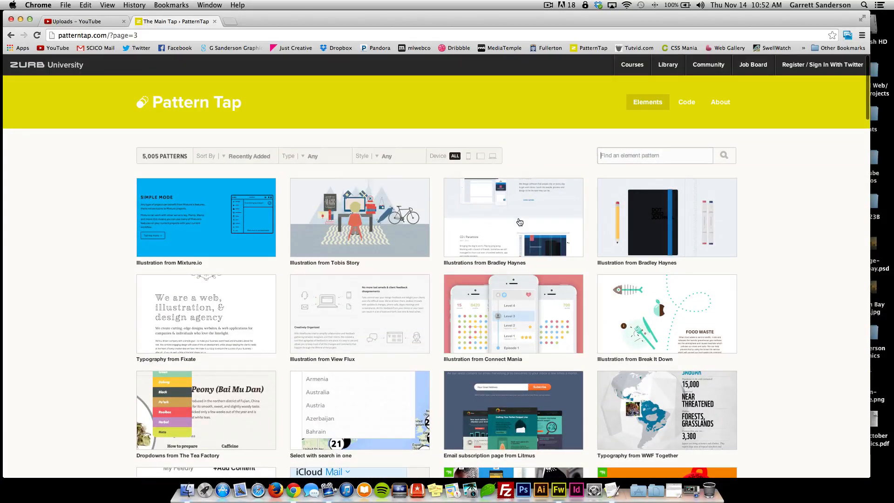
Search Pattern Tap for 'navigation' and scroll through the 1,183 results.
{"action": "type", "text": "navigation"}
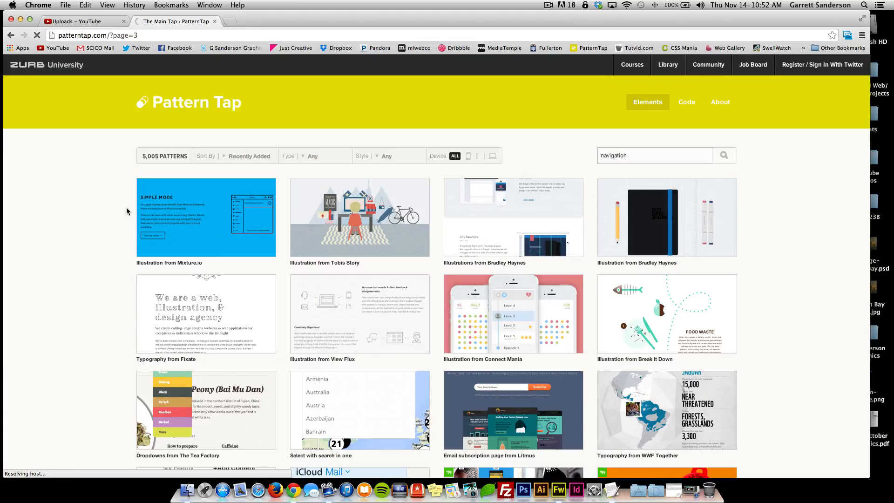
{"action": "left_click", "coordinate": [724, 155]}
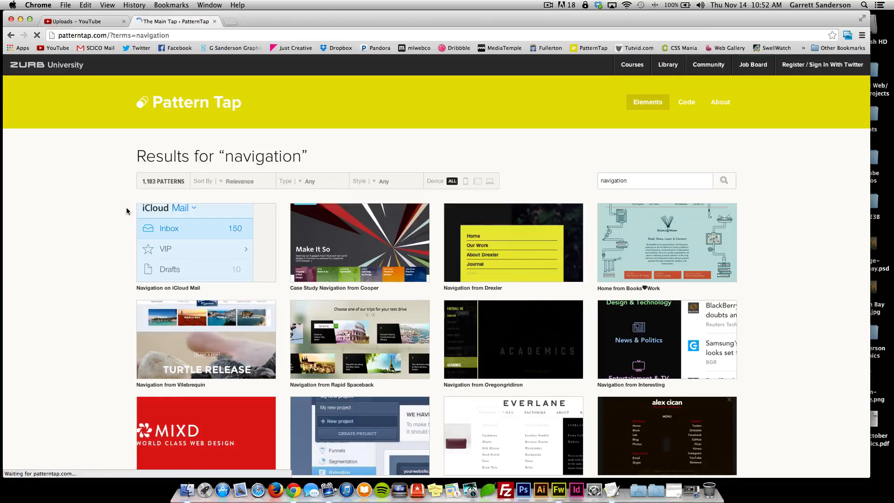
{"action": "scroll", "scroll_direction": "down", "scroll_amount": 3}
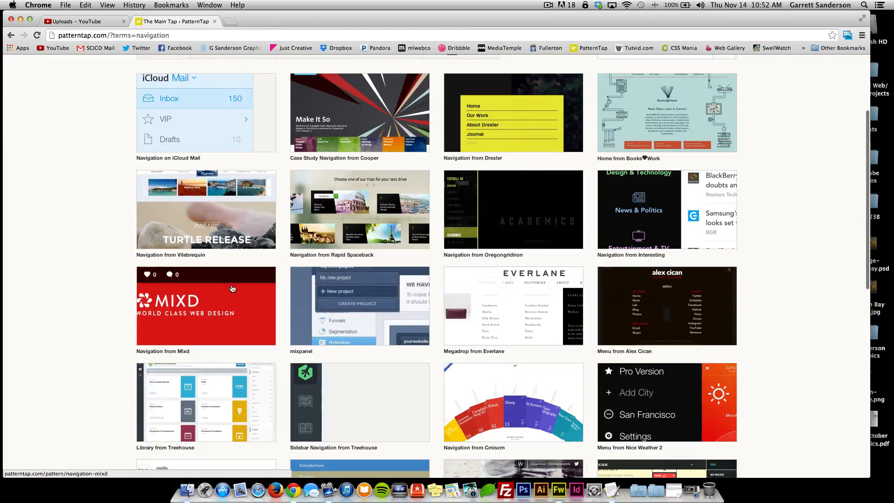
{"action": "scroll", "scroll_direction": "down", "scroll_amount": 3}
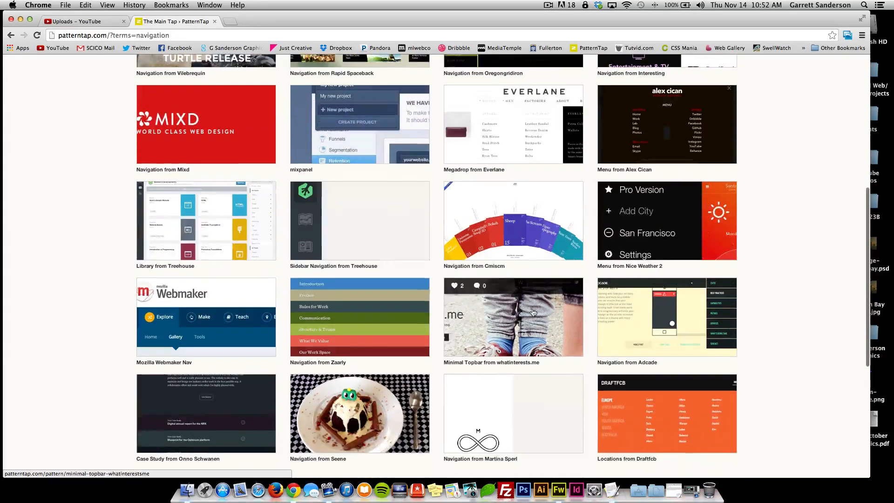
{"action": "scroll", "scroll_direction": "down", "scroll_amount": 3}
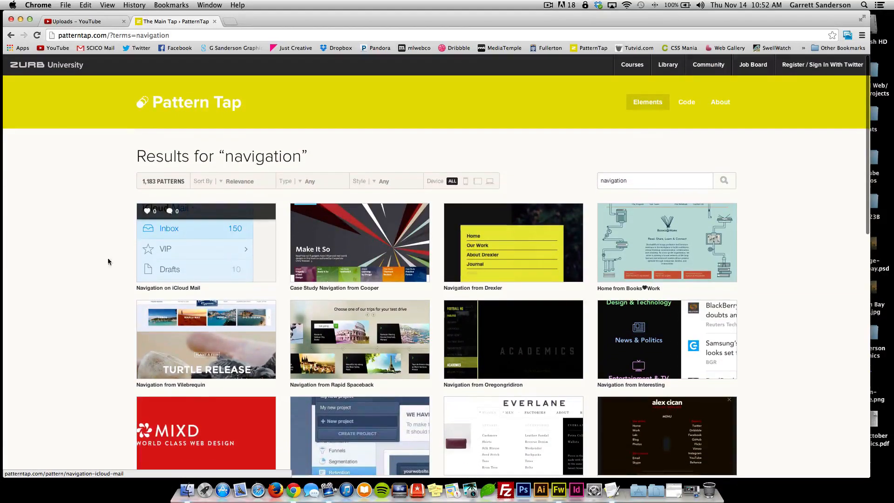
{"action": "scroll", "scroll_direction": "down", "scroll_amount": 3}
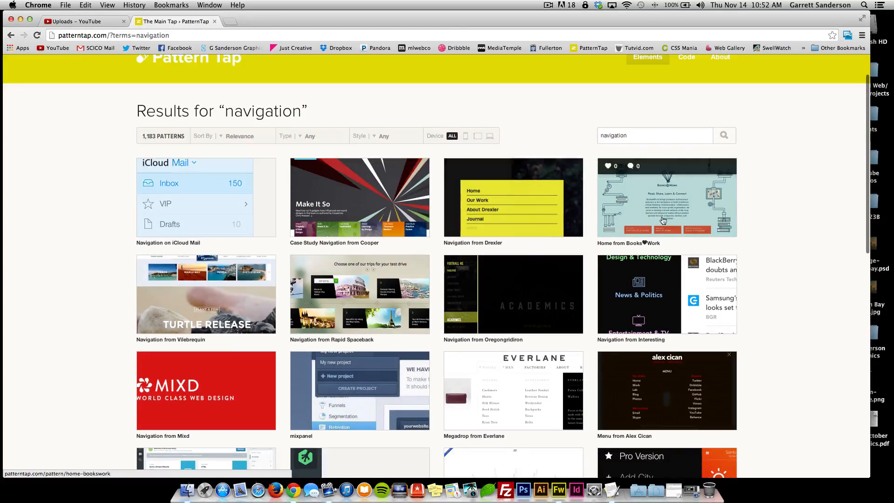
{"action": "scroll", "scroll_direction": "down", "scroll_amount": 3}
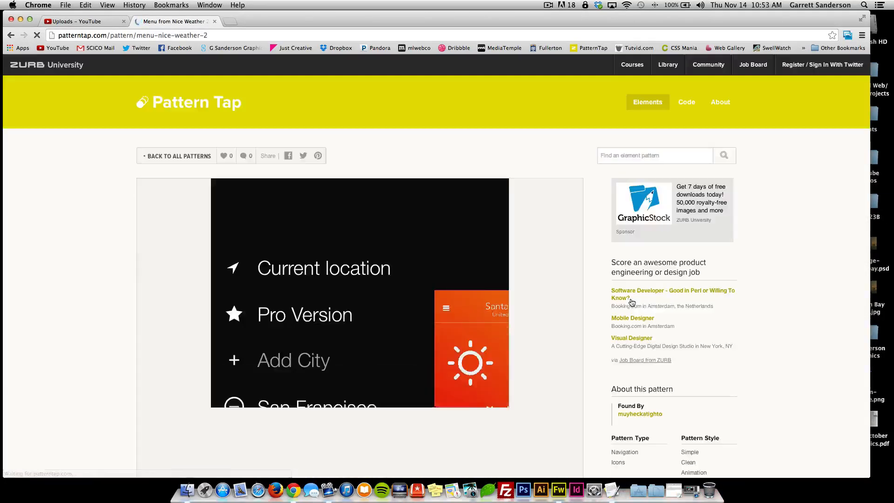
Go back to the navigation results and load more patterns.
{"action": "scroll", "scroll_direction": "down", "scroll_amount": 3}
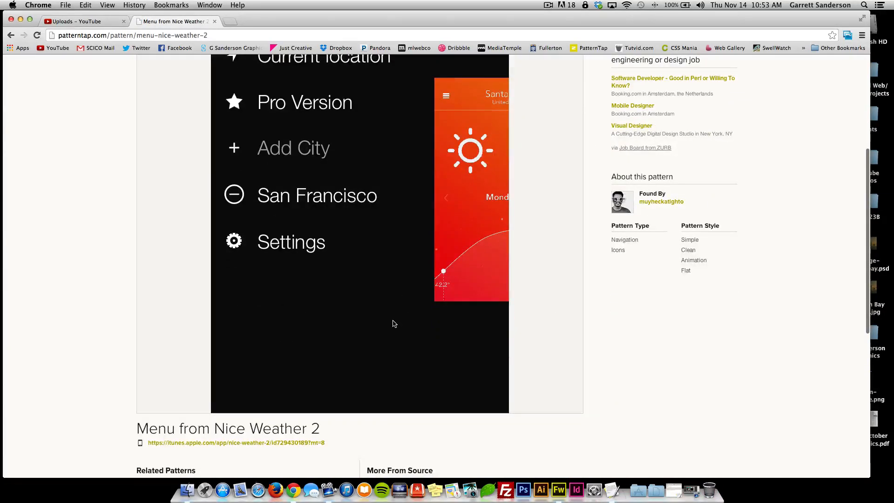
{"action": "scroll", "scroll_direction": "down", "scroll_amount": 3}
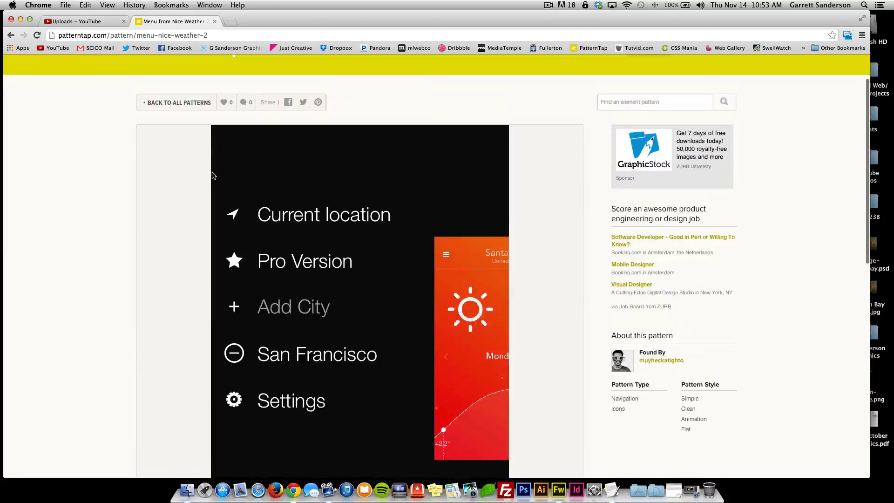
{"action": "left_click", "coordinate": [178, 104]}
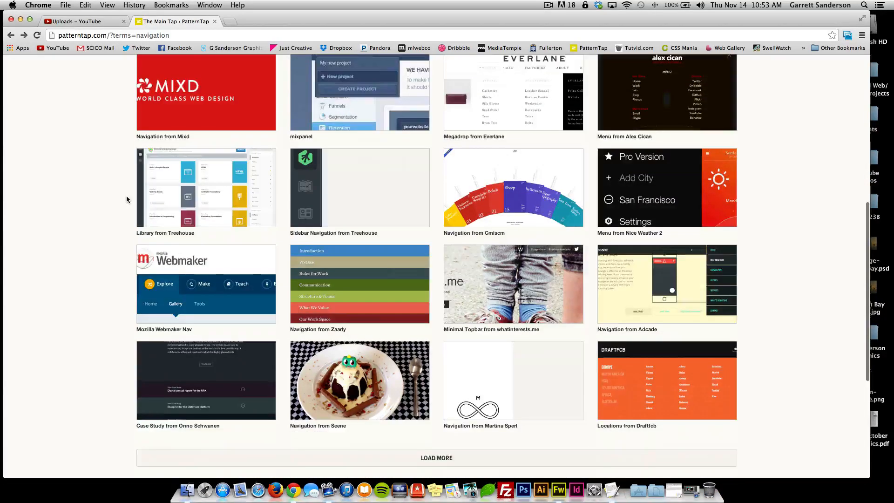
{"action": "left_click", "coordinate": [436, 458]}
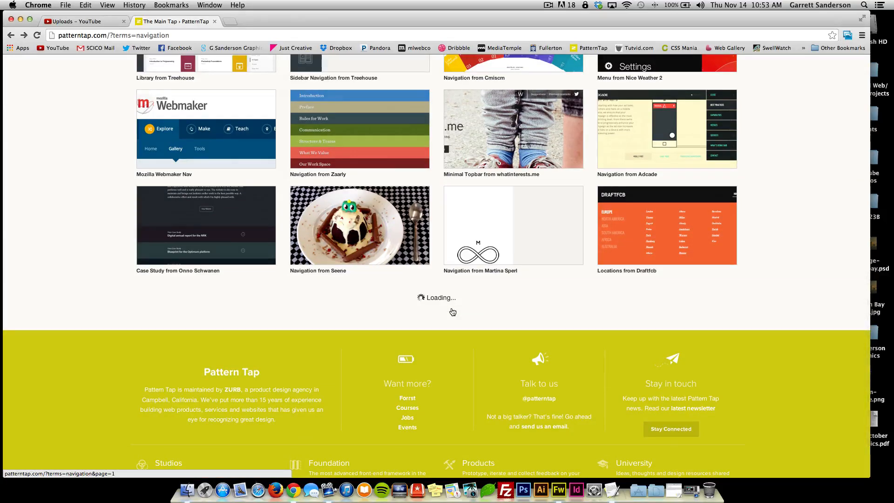
Scroll the results, open the Treks from Google pattern, and scroll its page.
{"action": "scroll", "scroll_direction": "down", "scroll_amount": 3}
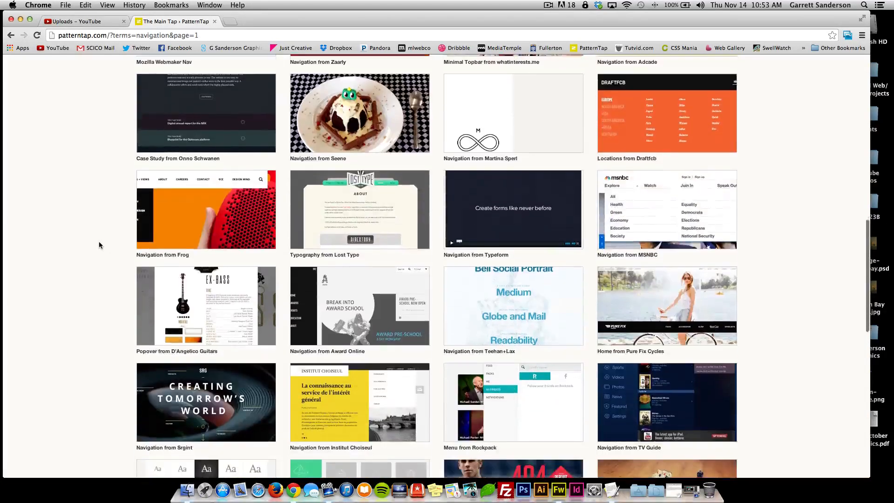
{"action": "scroll", "scroll_direction": "down", "scroll_amount": 3}
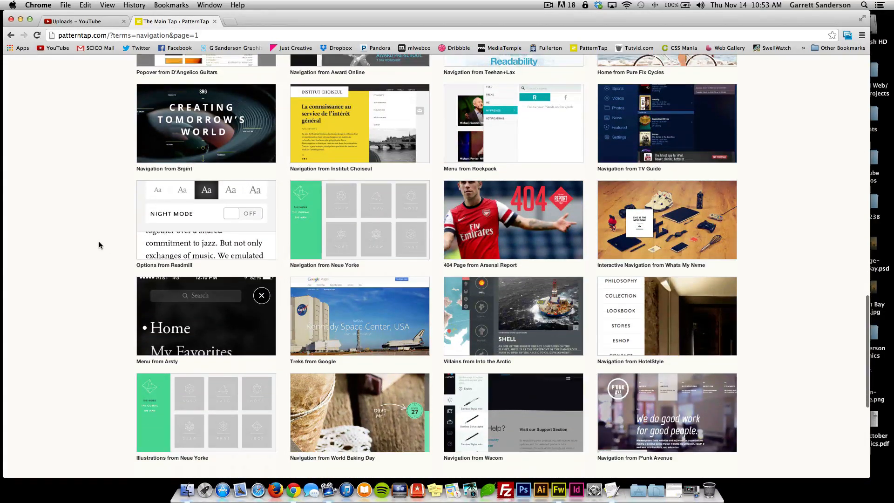
{"action": "scroll", "scroll_direction": "down", "scroll_amount": 3}
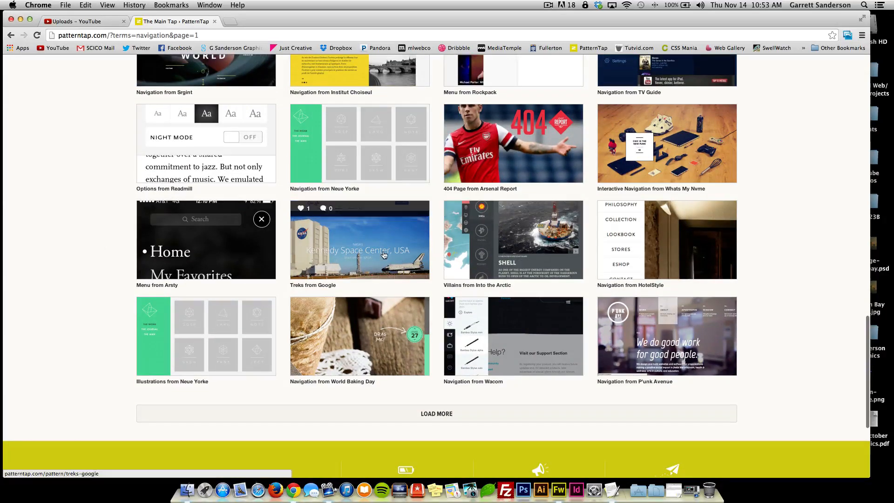
{"action": "left_click", "coordinate": [360, 239]}
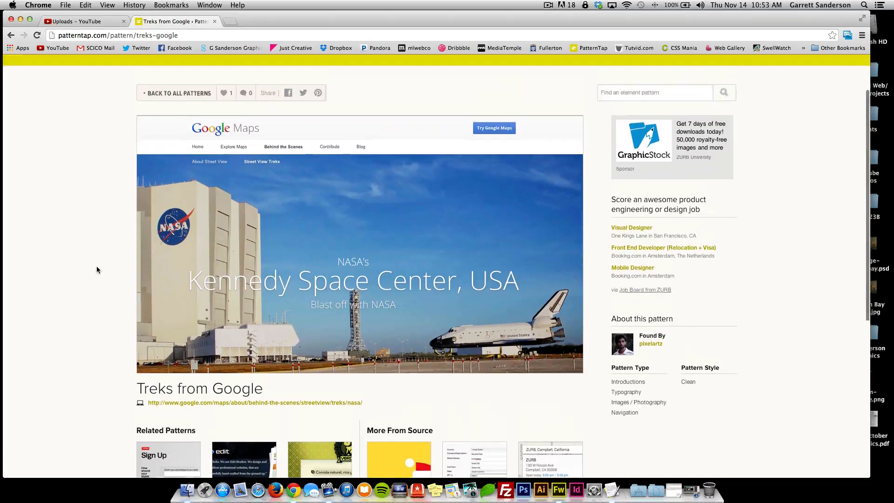
{"action": "scroll", "scroll_direction": "down", "scroll_amount": 3}
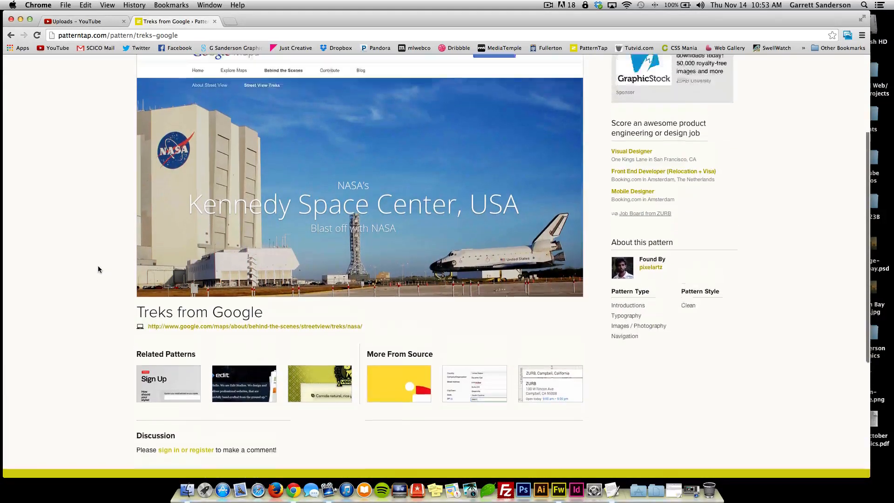
{"action": "scroll", "scroll_direction": "down", "scroll_amount": 3}
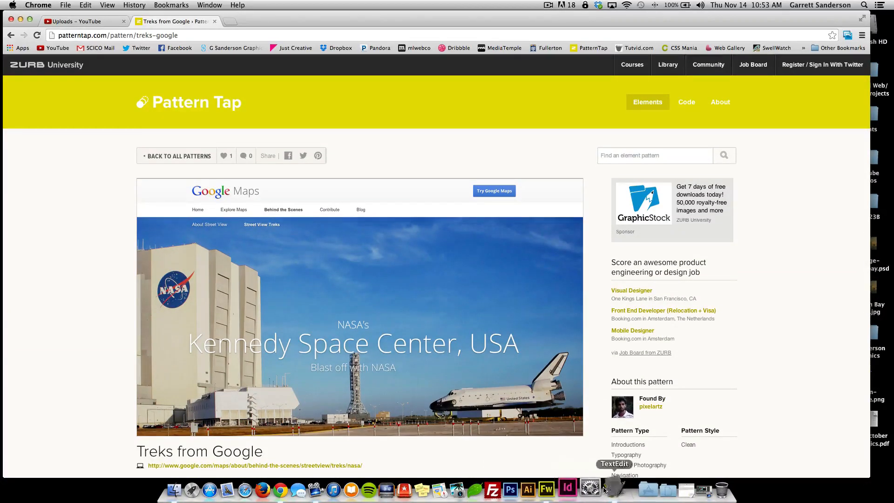
Bring up TextEdit and create a new blank Untitled 2 document.
{"action": "left_click", "coordinate": [603, 489]}
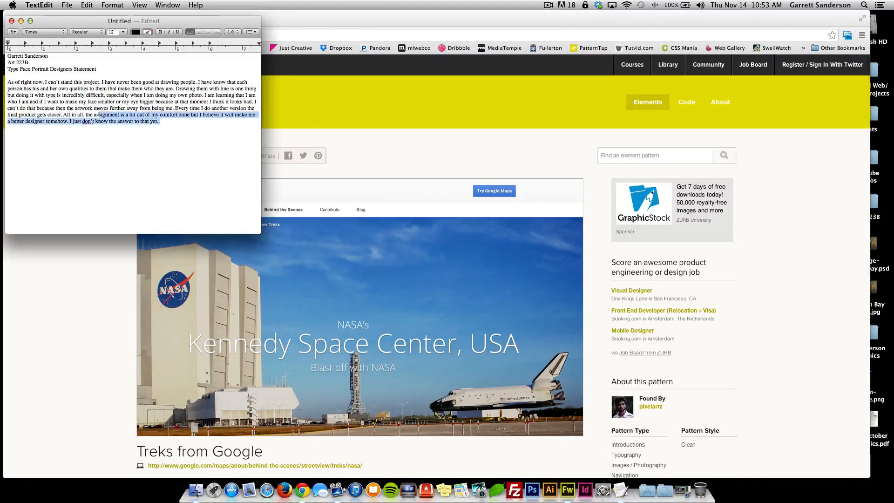
{"action": "left_click", "coordinate": [66, 4]}
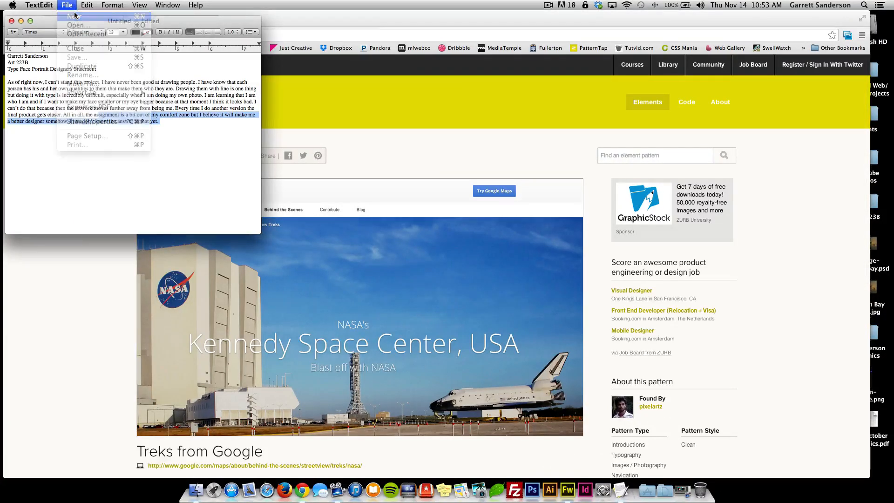
{"action": "left_click", "coordinate": [74, 15]}
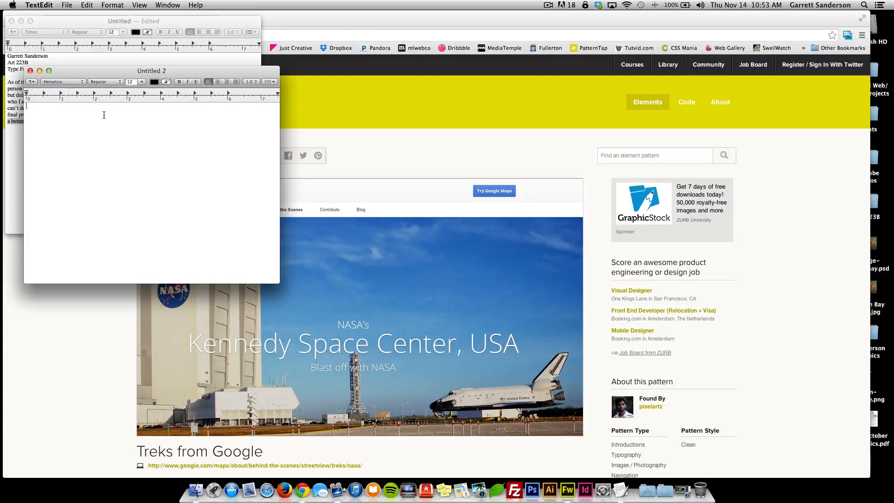
Type 'Sign up form w/ email', 'categories with all subjects' and an indented '- search bar'.
{"action": "type", "text": "Sign up form w/"}
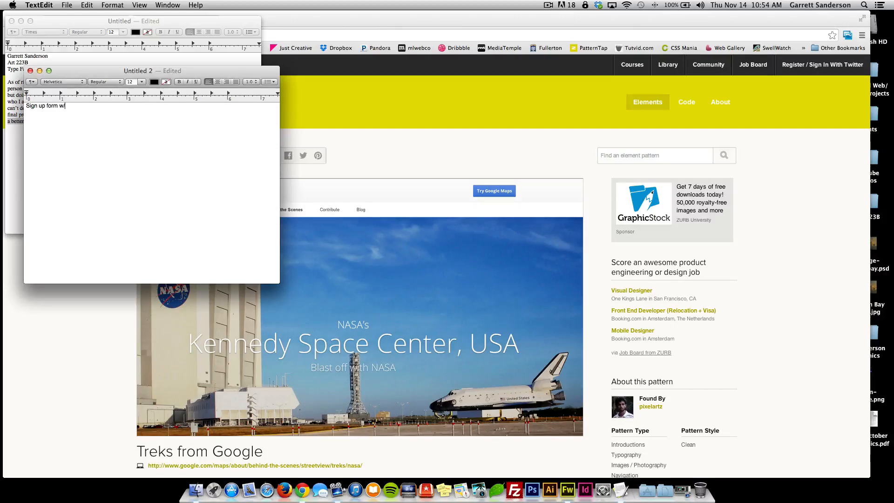
{"action": "type", "text": "email"}
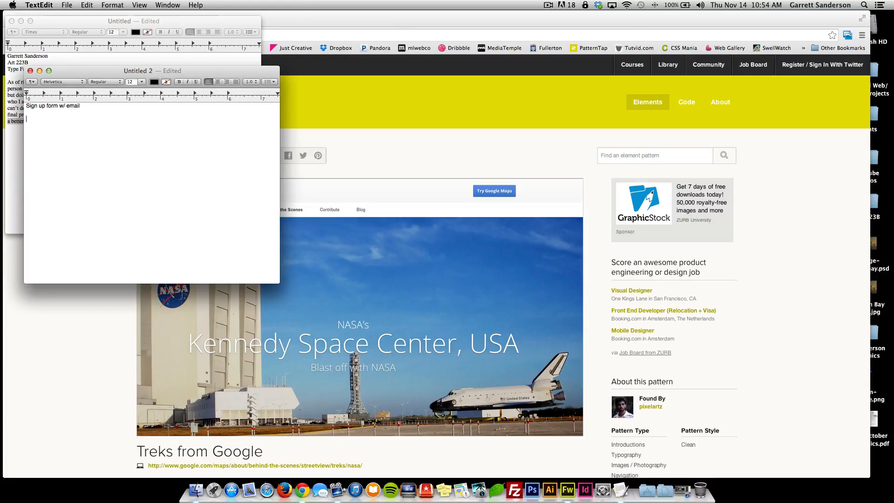
{"action": "type", "text": "d"}
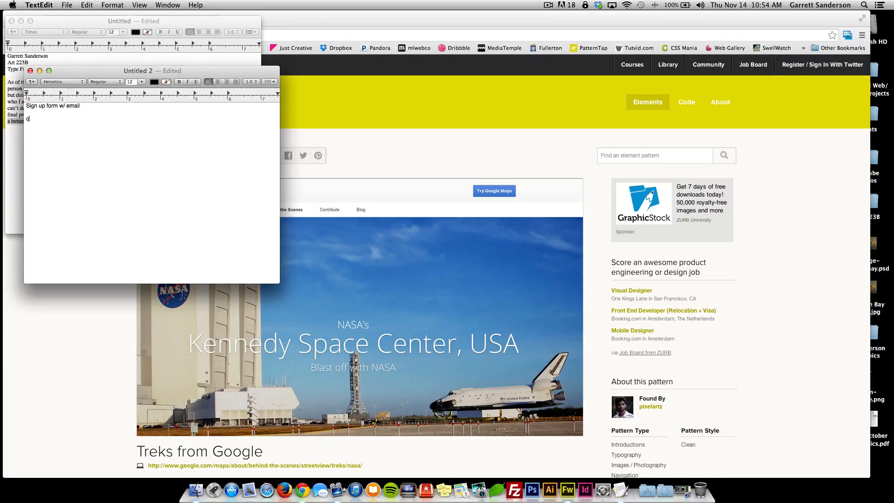
{"action": "type", "text": "ategorie"}
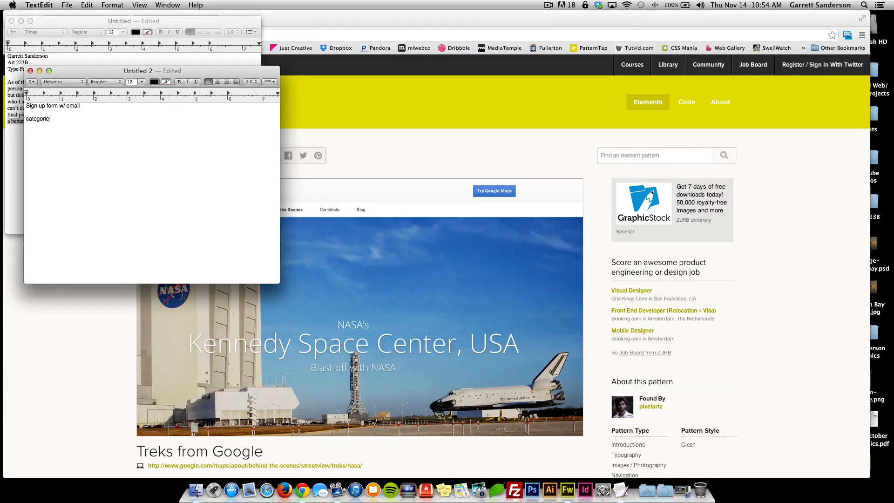
{"action": "type", "text": "s with all subje"}
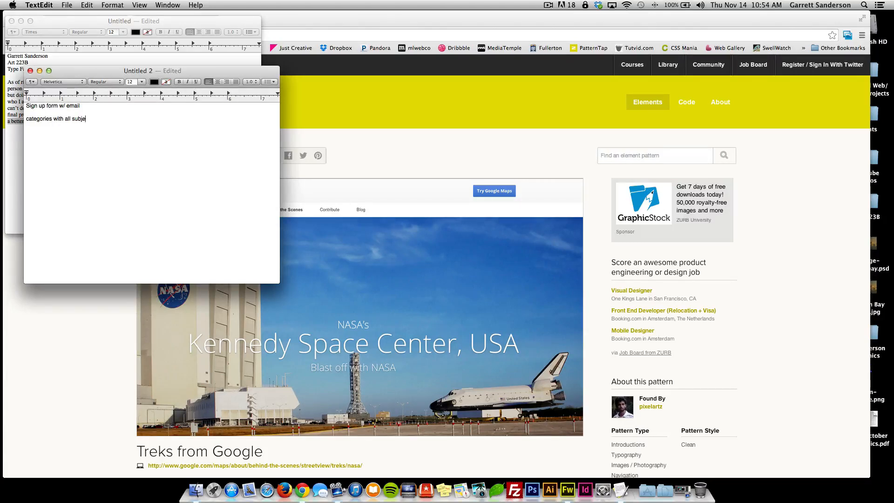
{"action": "type", "text": "cts."}
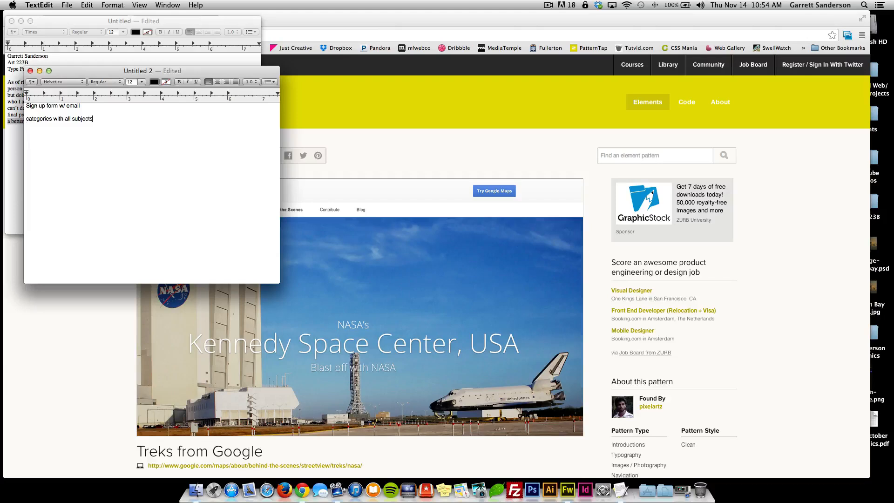
{"action": "type", "text": "sear"}
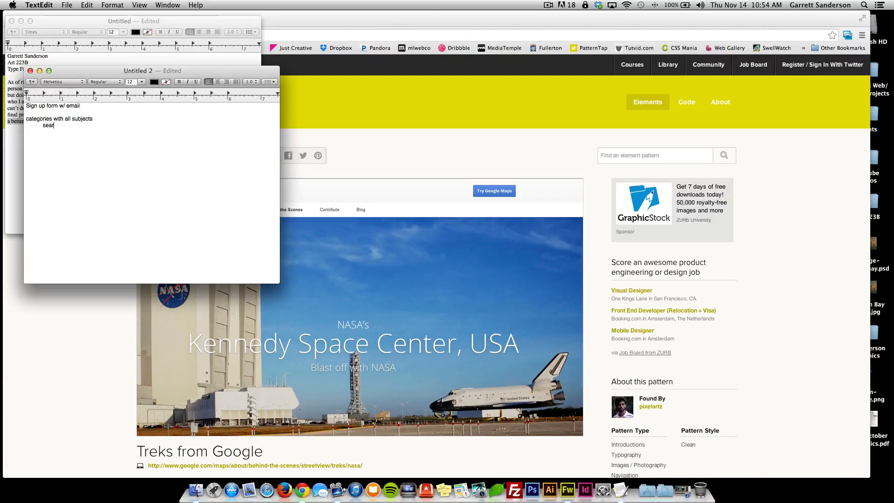
{"action": "type", "text": "ch"}
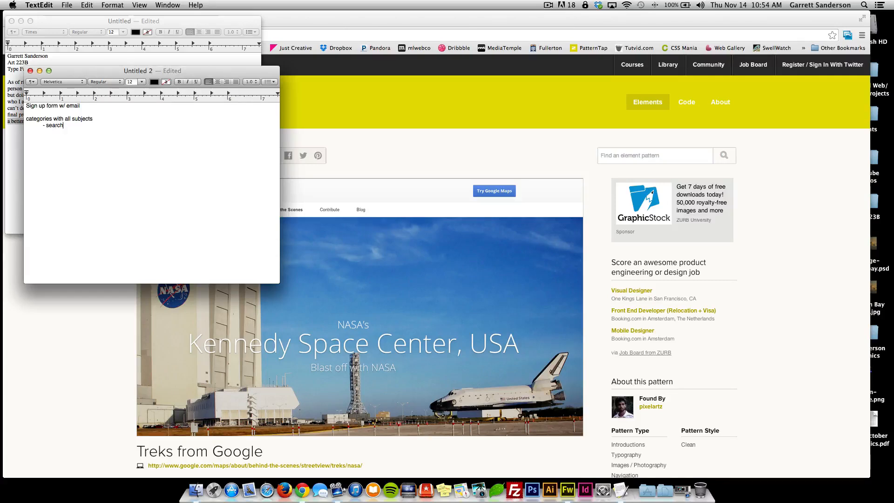
{"action": "type", "text": "bar"}
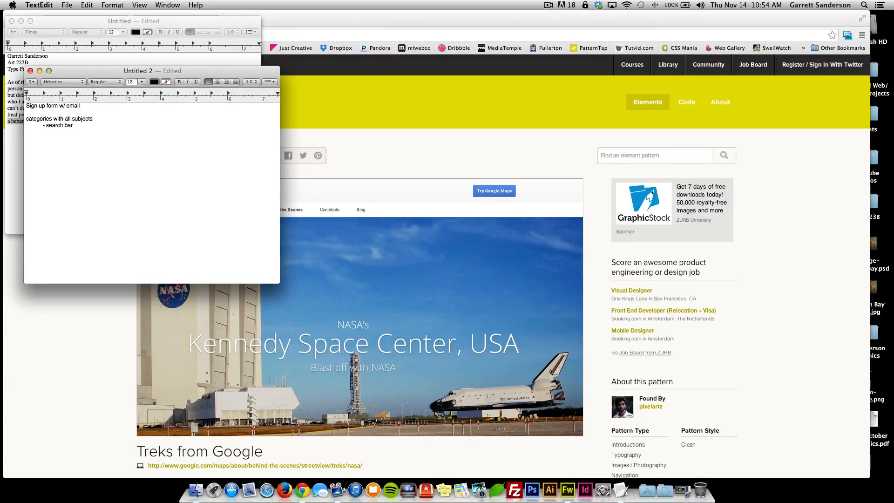
{"action": "key", "text": "Return"}
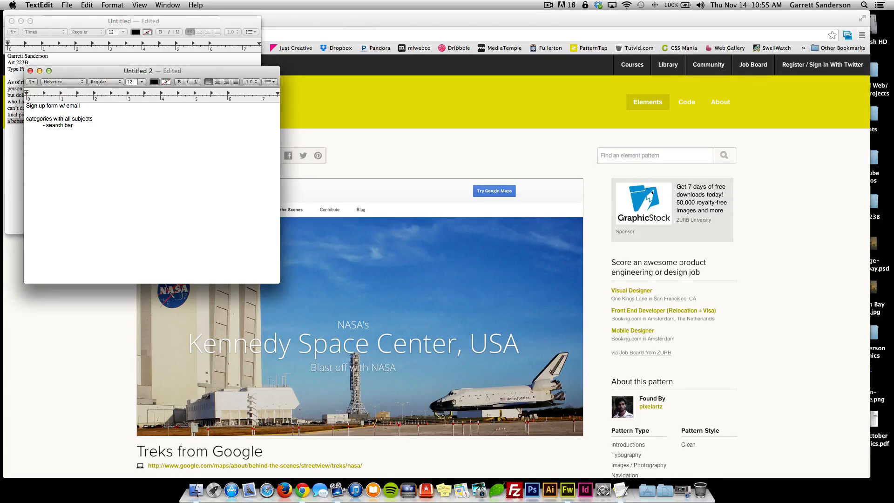
Add 'search book list' and 'my books section' lines, then bring Chrome forward.
{"action": "type", "text": "seacr"}
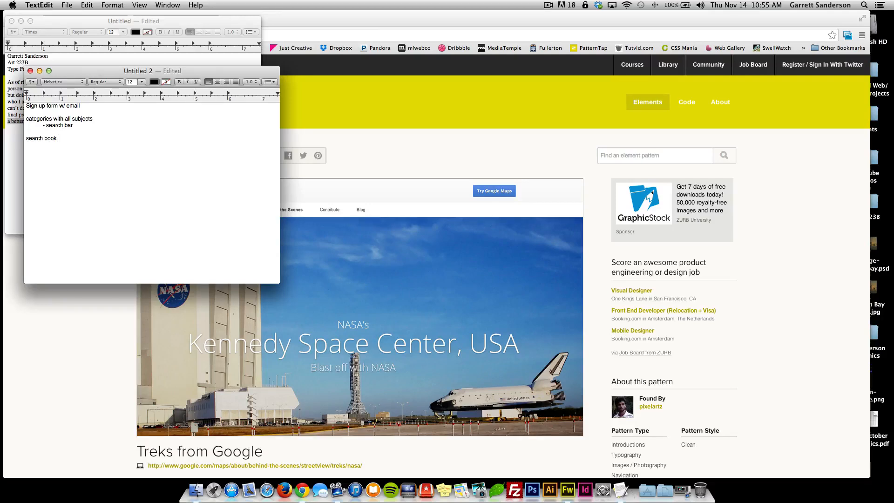
{"action": "type", "text": "list"}
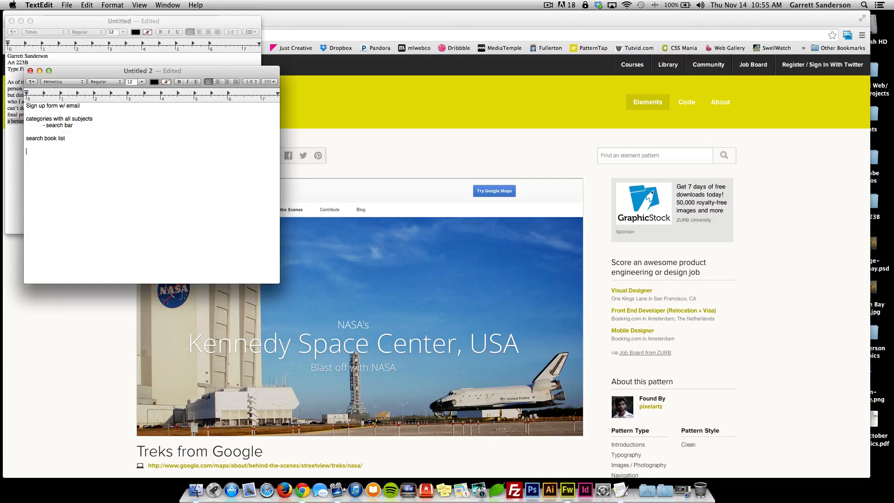
{"action": "type", "text": "my books"}
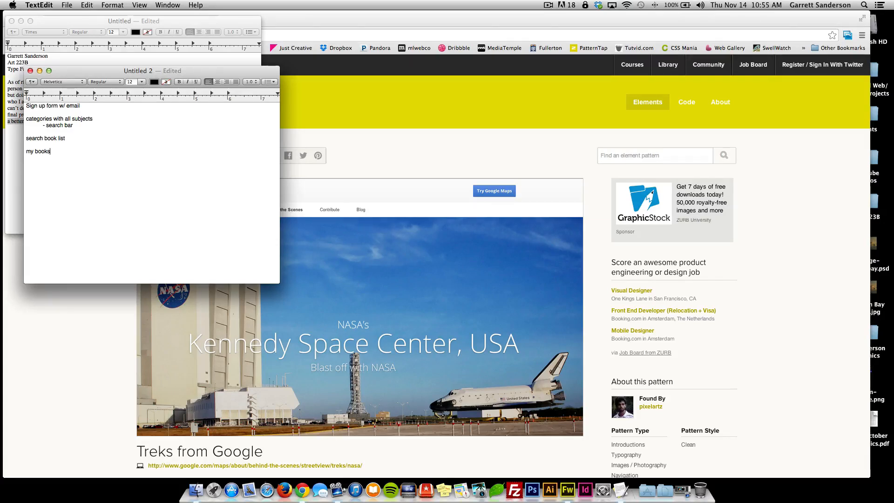
{"action": "type", "text": "section"}
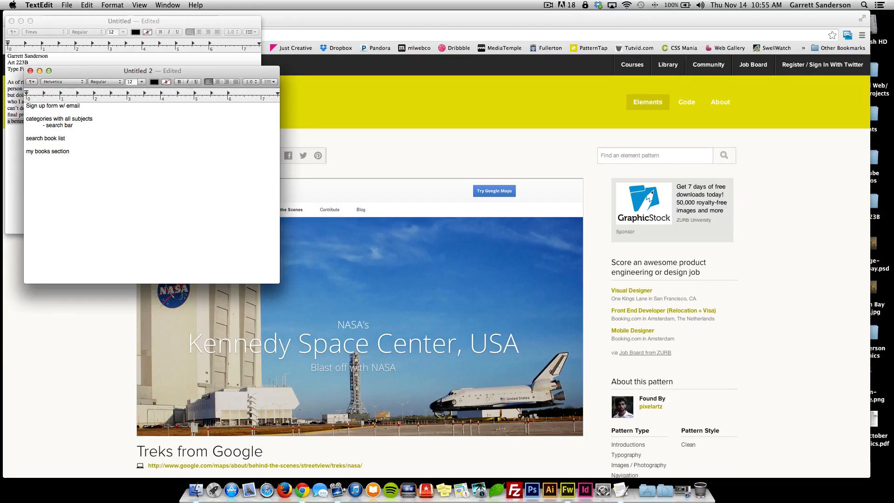
{"action": "left_click_drag", "start_coordinate": [137, 71], "coordinate": [383, 25]}
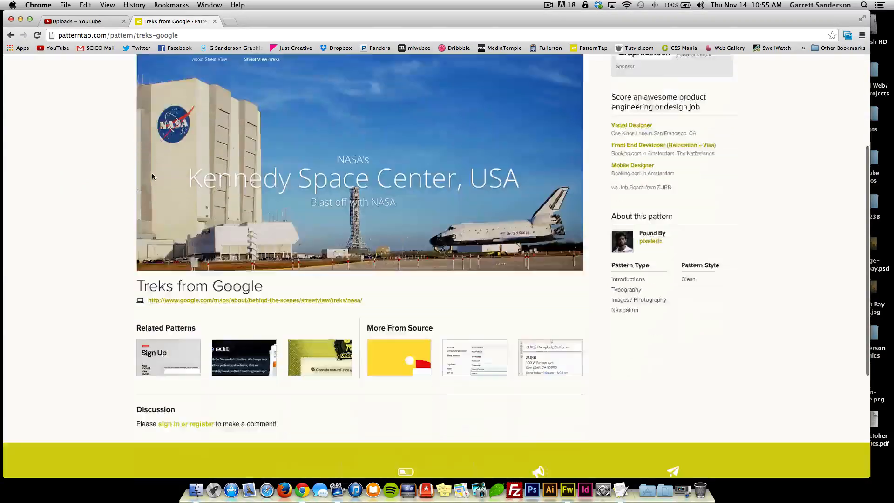
{"action": "scroll", "scroll_direction": "down", "scroll_amount": 3}
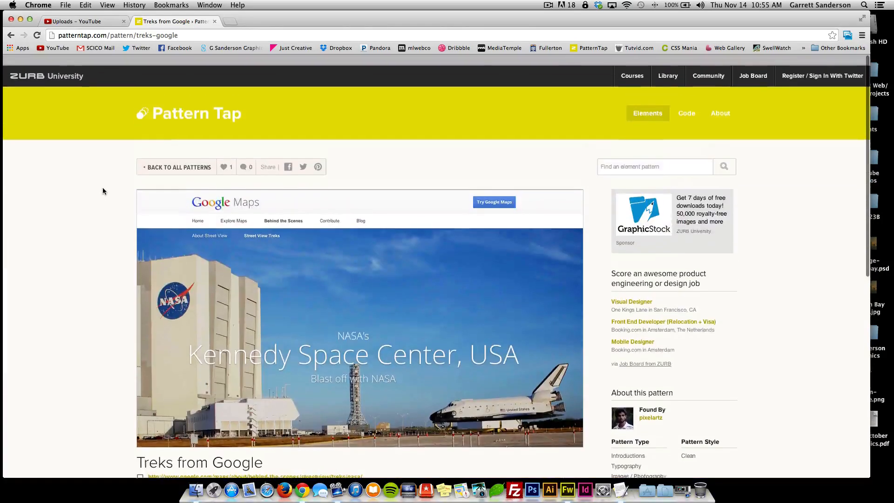
{"action": "left_click", "coordinate": [569, 490]}
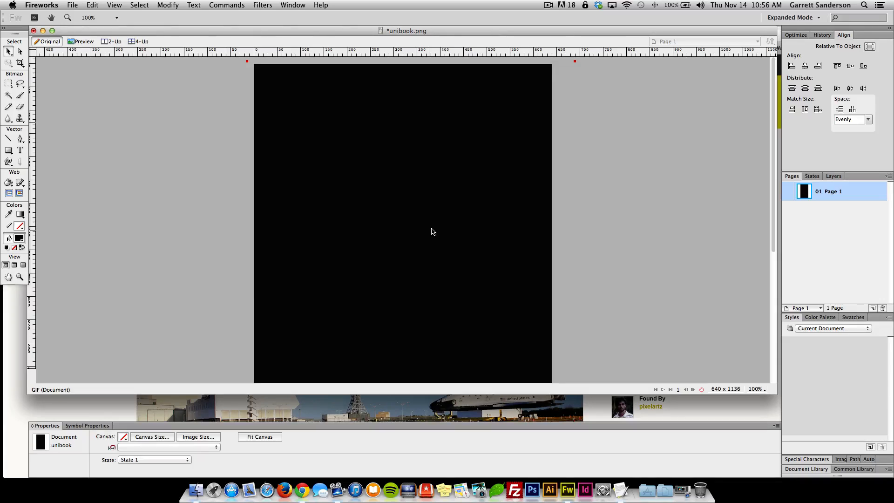
{"action": "mouse_move", "coordinate": [450, 239]}
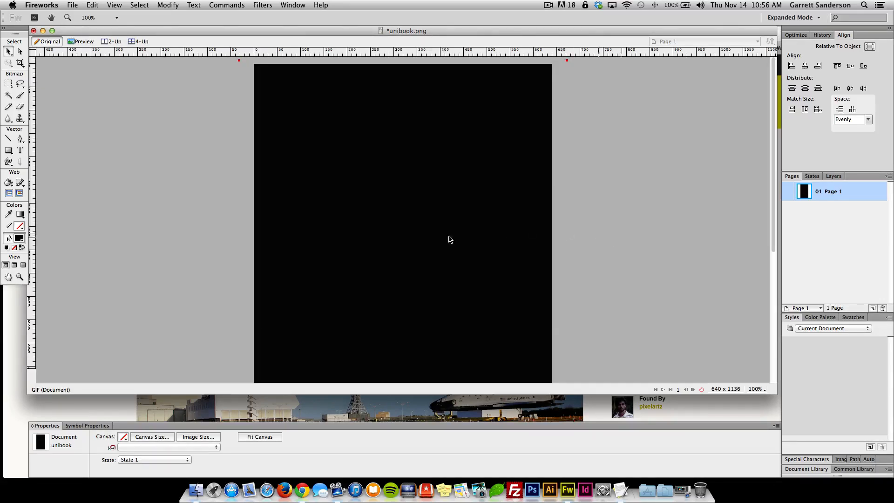